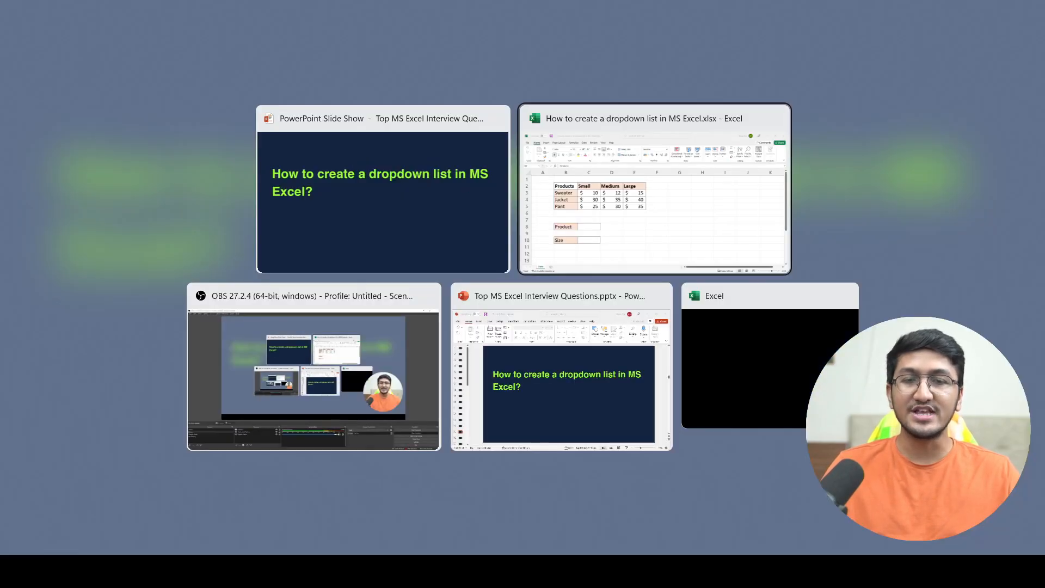
Bring the 'How to create a dropdown list in MS Excel.xlsx' workbook to the front.
left_click(655, 190)
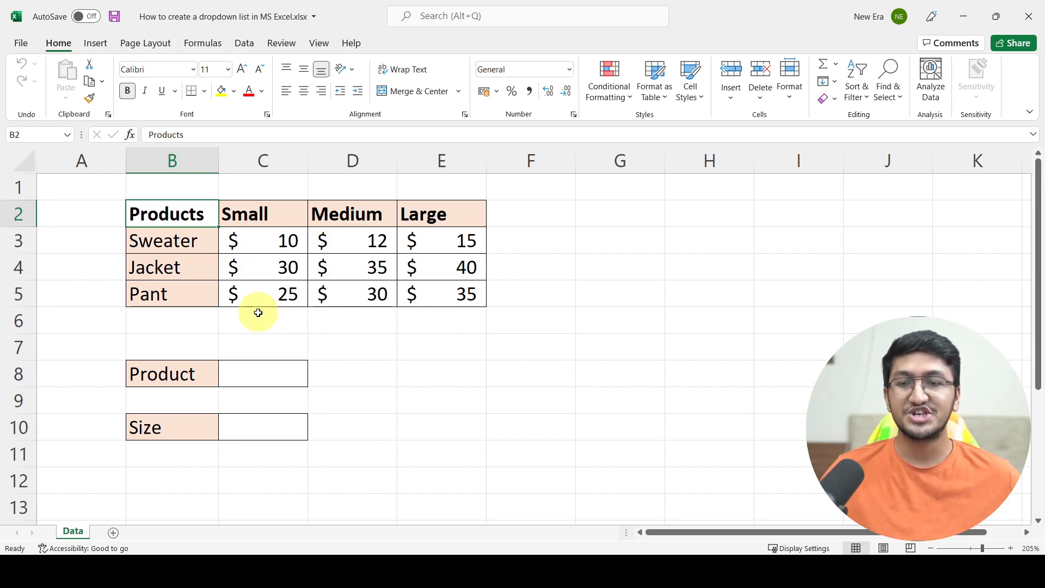
mouse_move(239, 252)
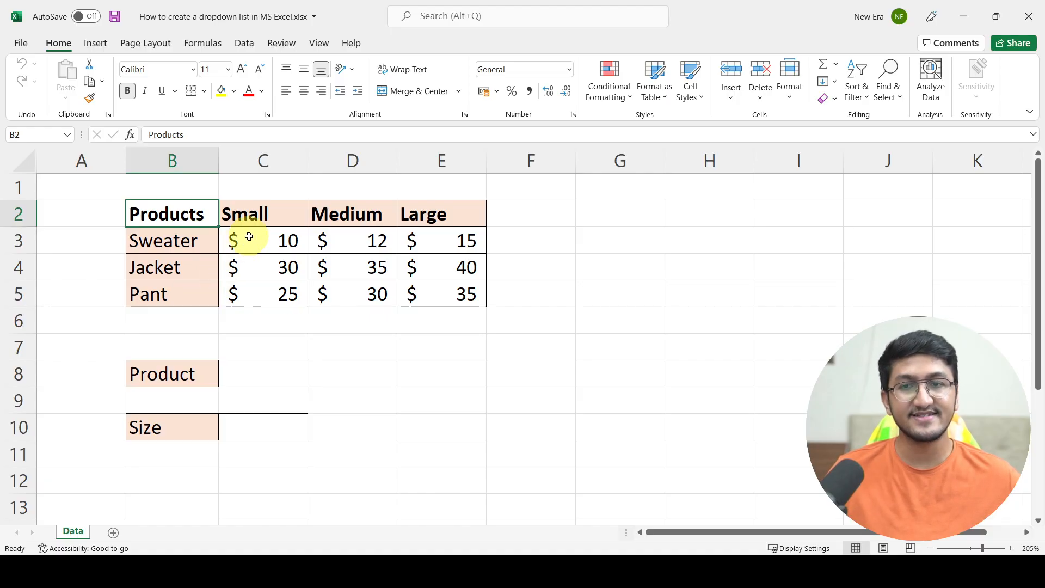
mouse_move(345, 227)
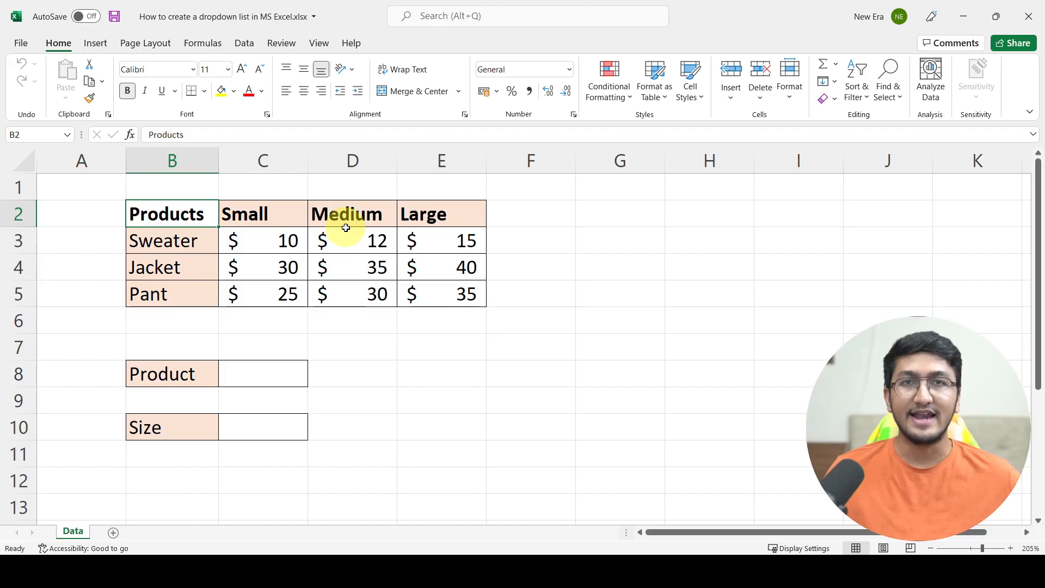
mouse_move(261, 258)
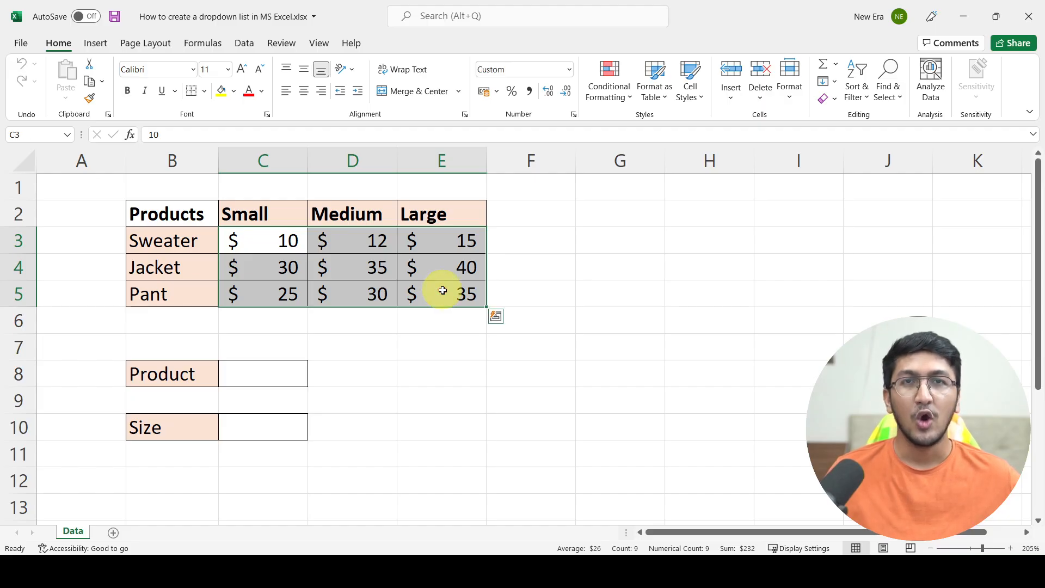
left_click(263, 374)
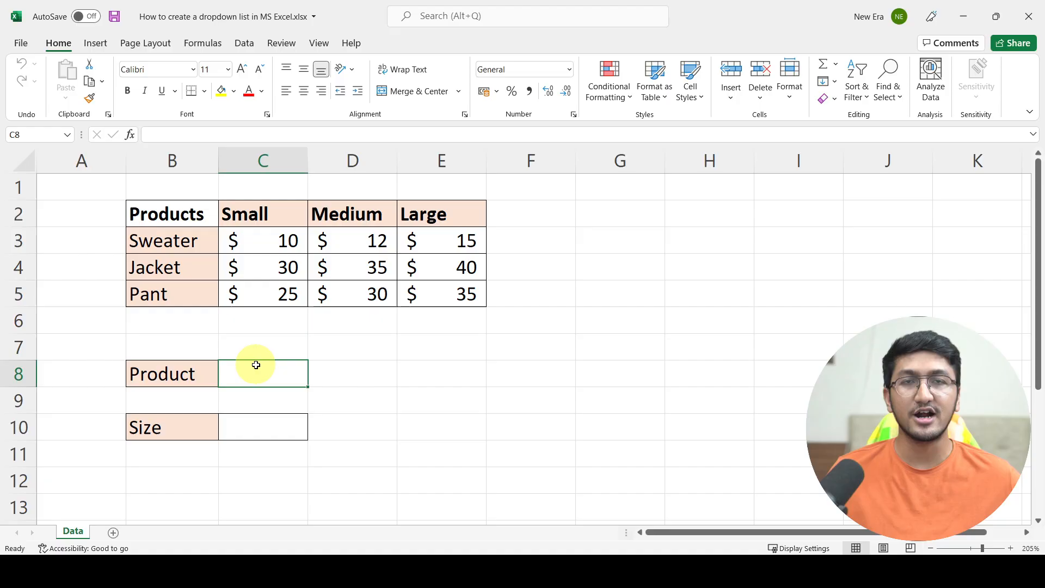
mouse_move(268, 423)
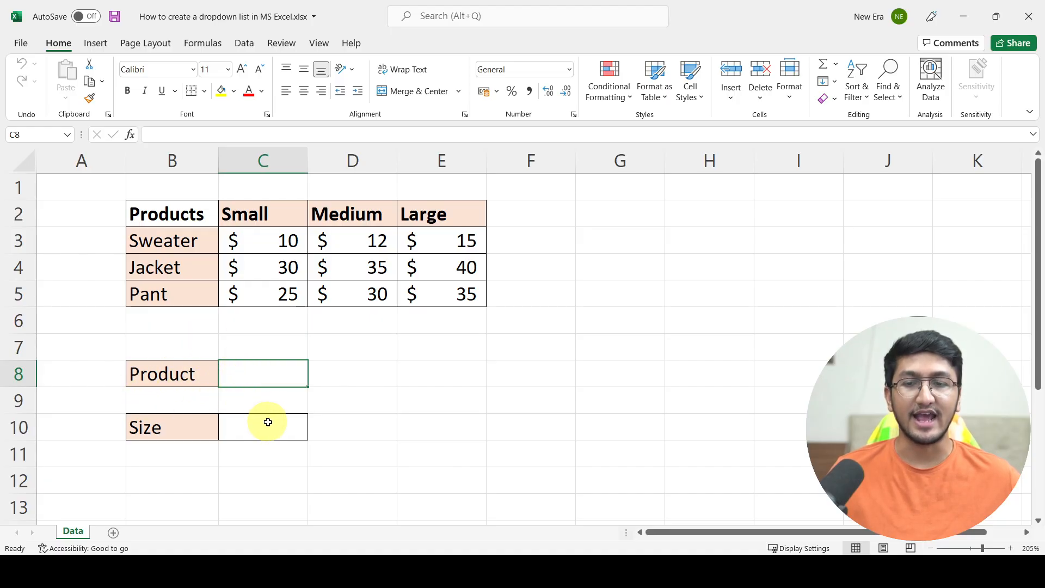
mouse_move(311, 388)
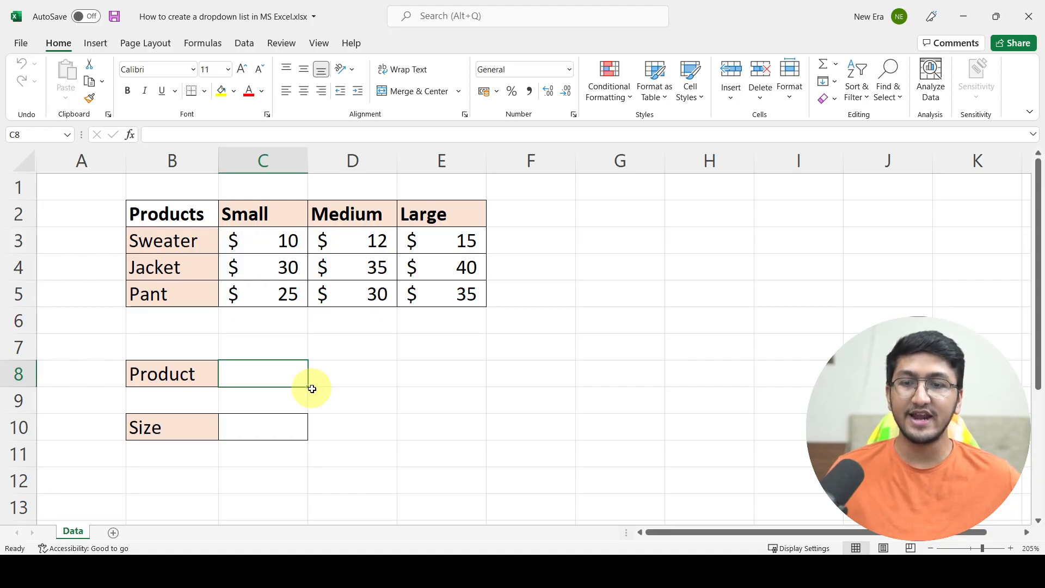
left_click(263, 427)
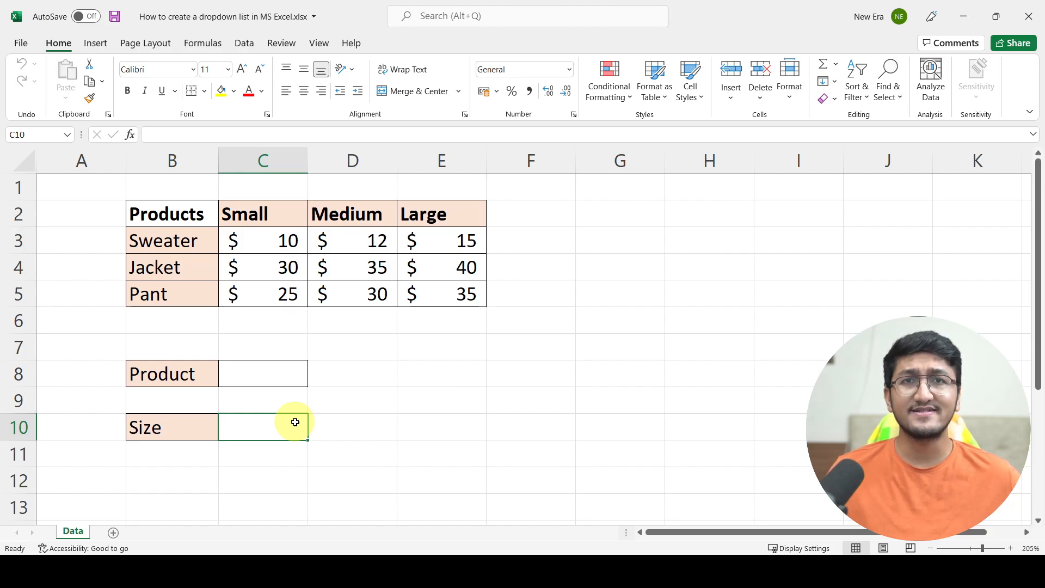
mouse_move(272, 386)
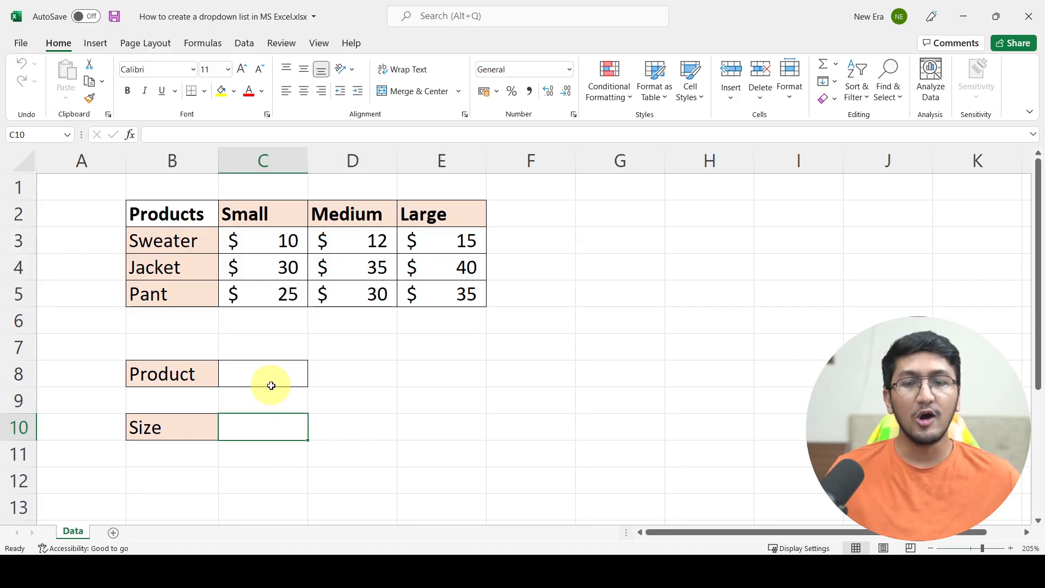
left_click(262, 373)
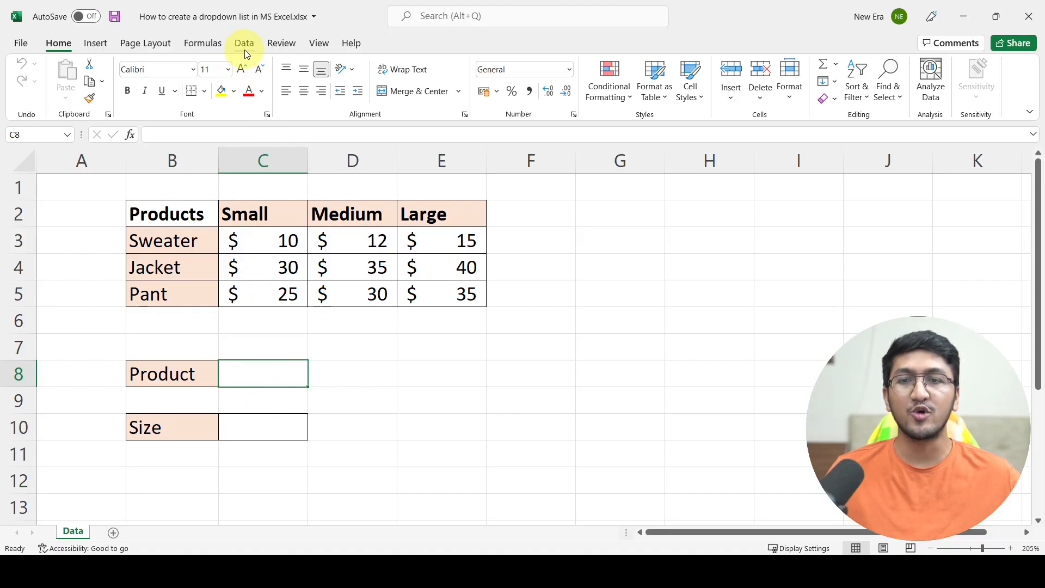
Show the Data ribbon tools with the Product cell still selected.
left_click(244, 43)
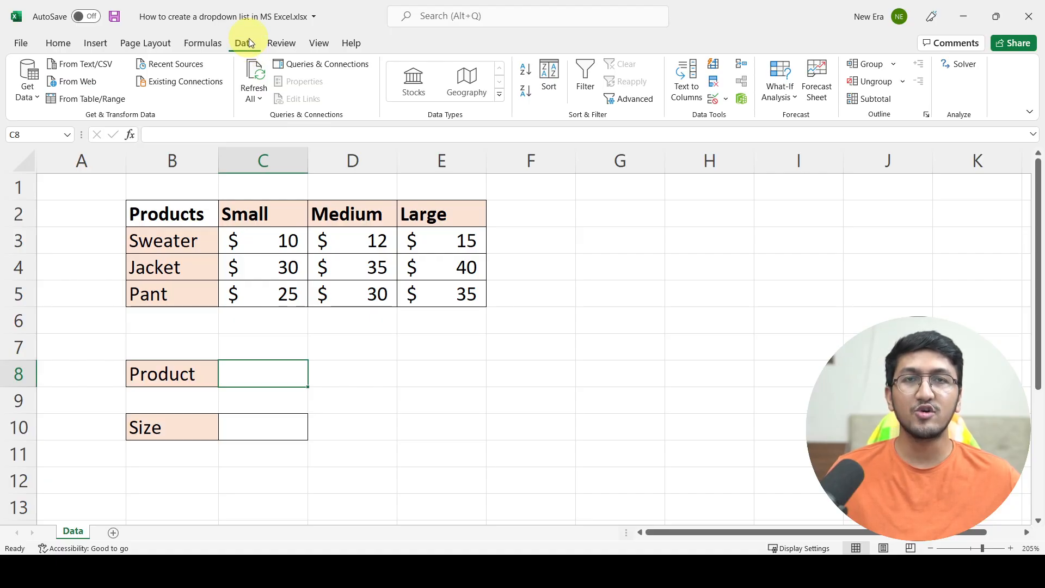
mouse_move(658, 94)
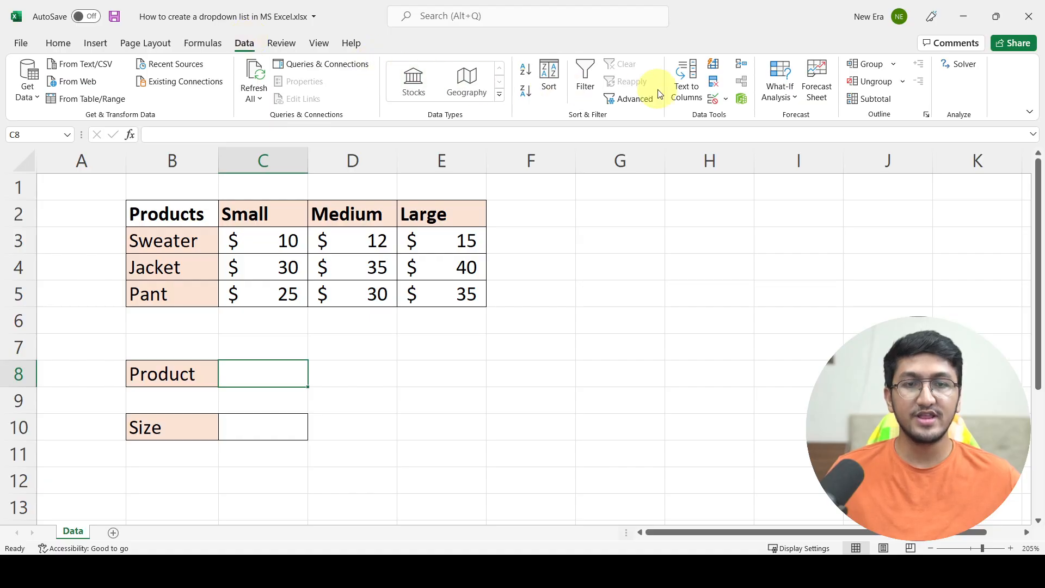
mouse_move(694, 120)
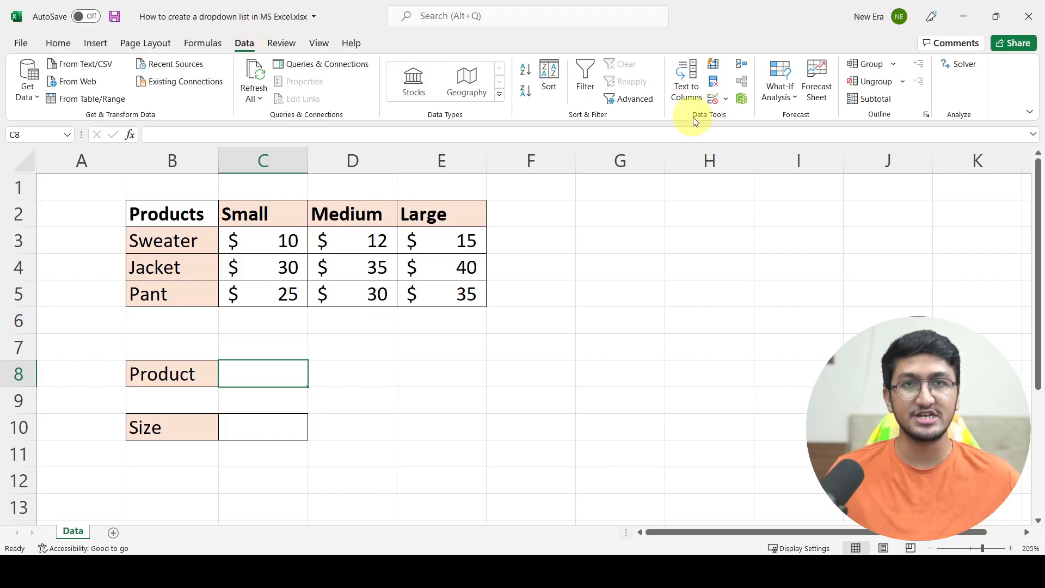
mouse_move(712, 81)
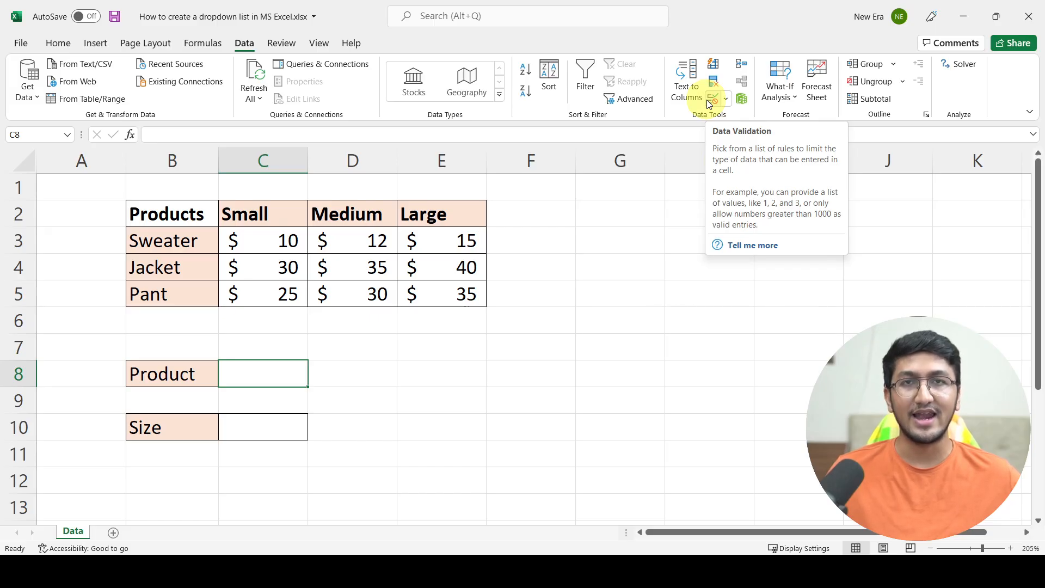
Bring up Data Validation for Product cell C8 and expand the Allow choices.
left_click(711, 98)
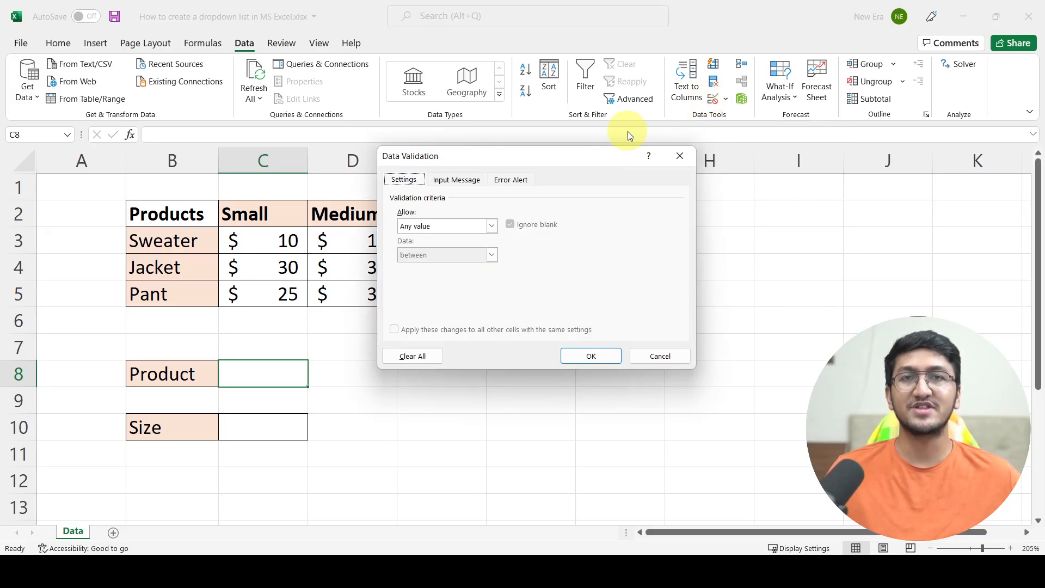
mouse_move(609, 150)
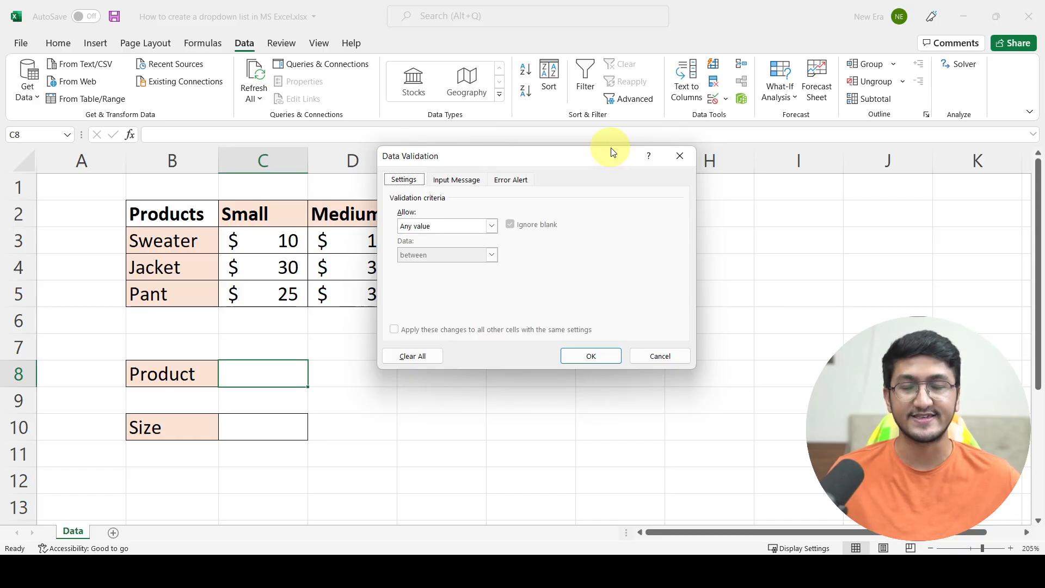
mouse_move(422, 189)
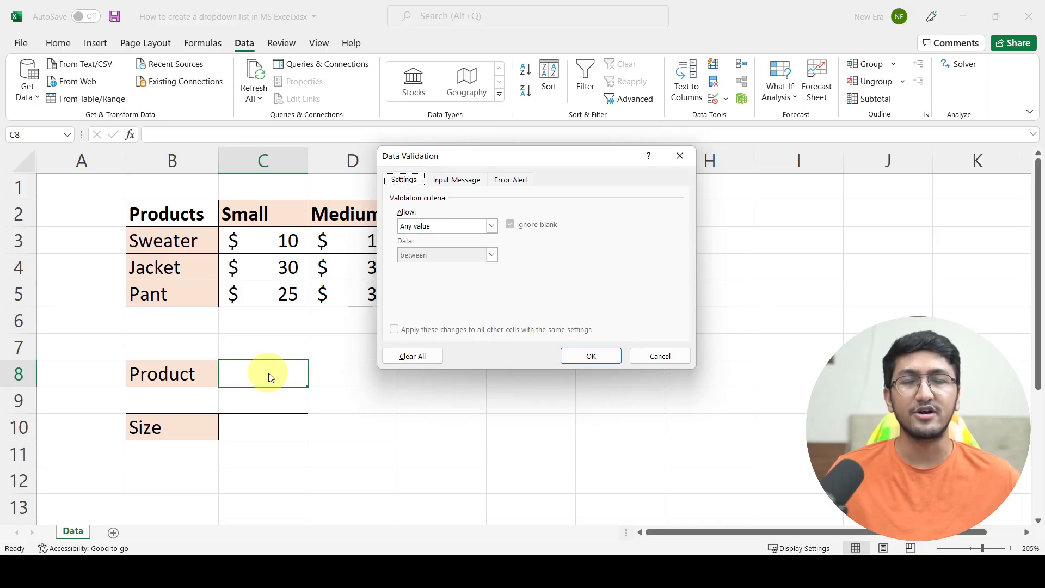
left_click(491, 226)
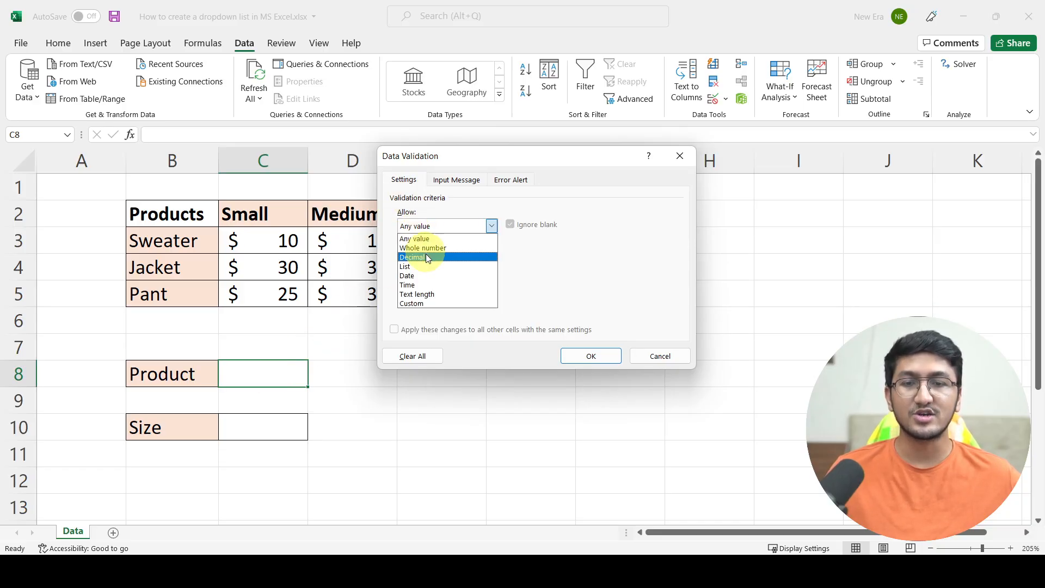
mouse_move(411, 304)
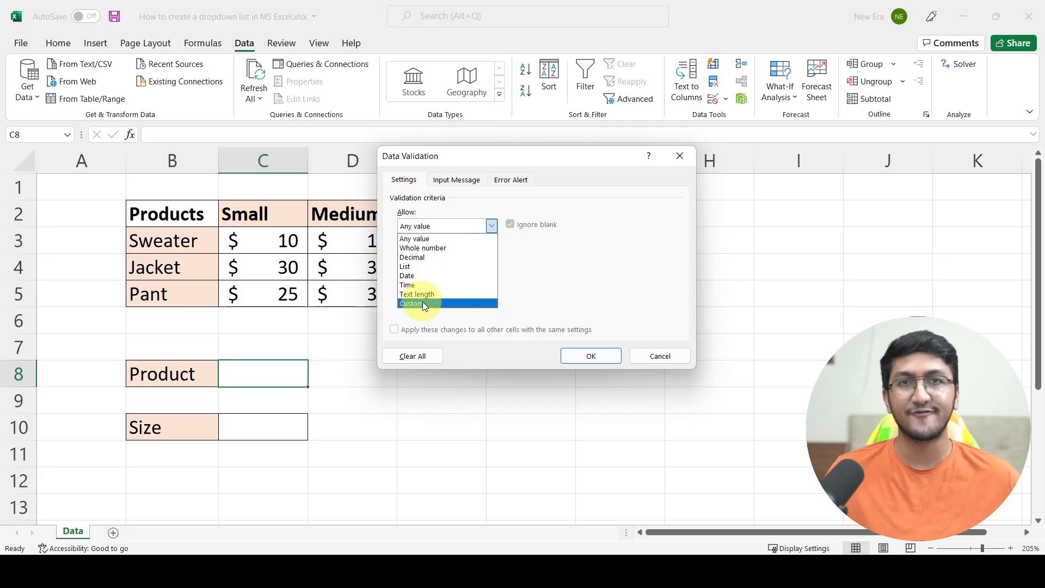
mouse_move(417, 257)
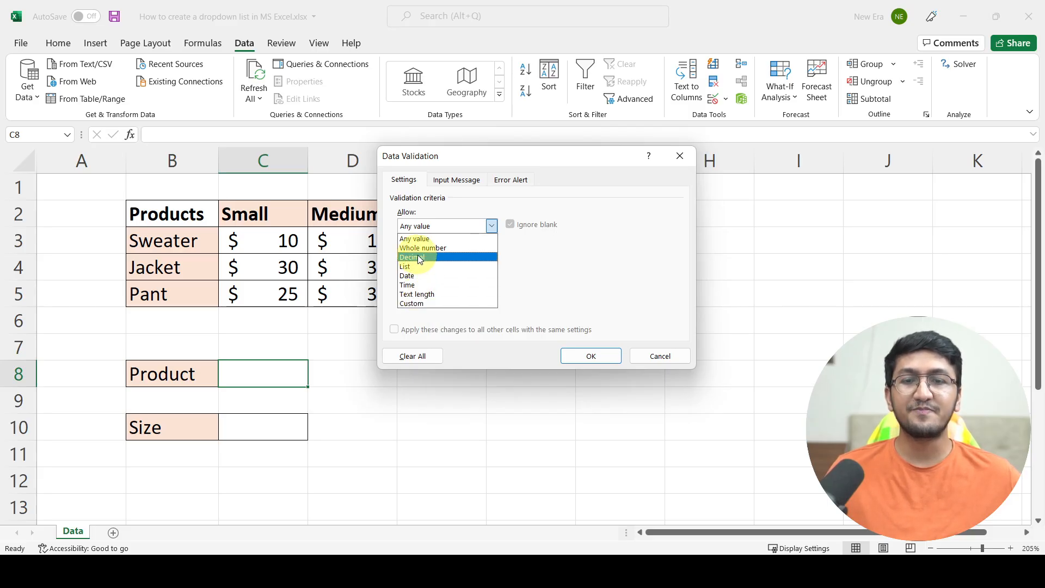
mouse_move(423, 248)
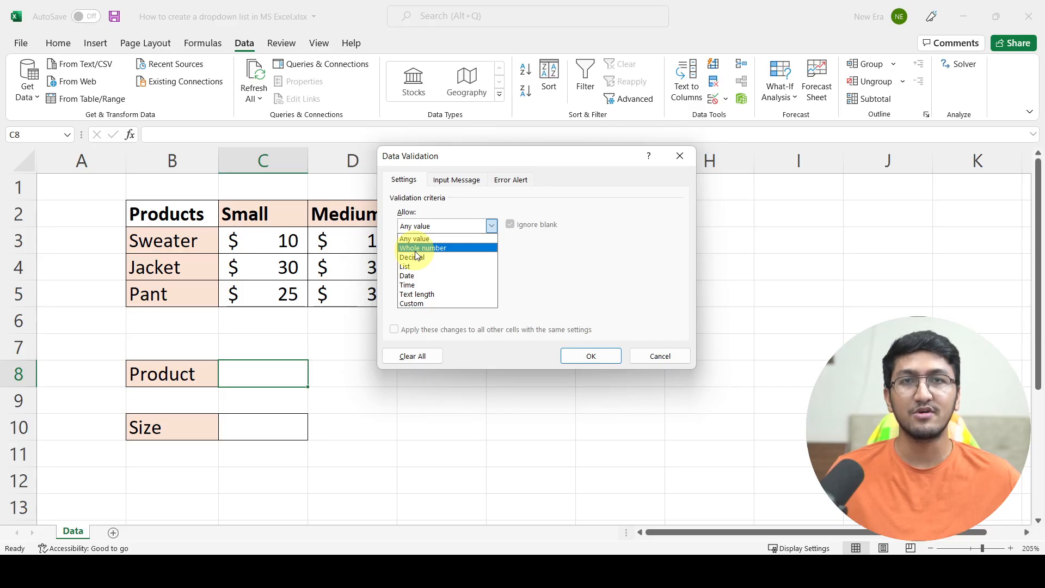
mouse_move(412, 257)
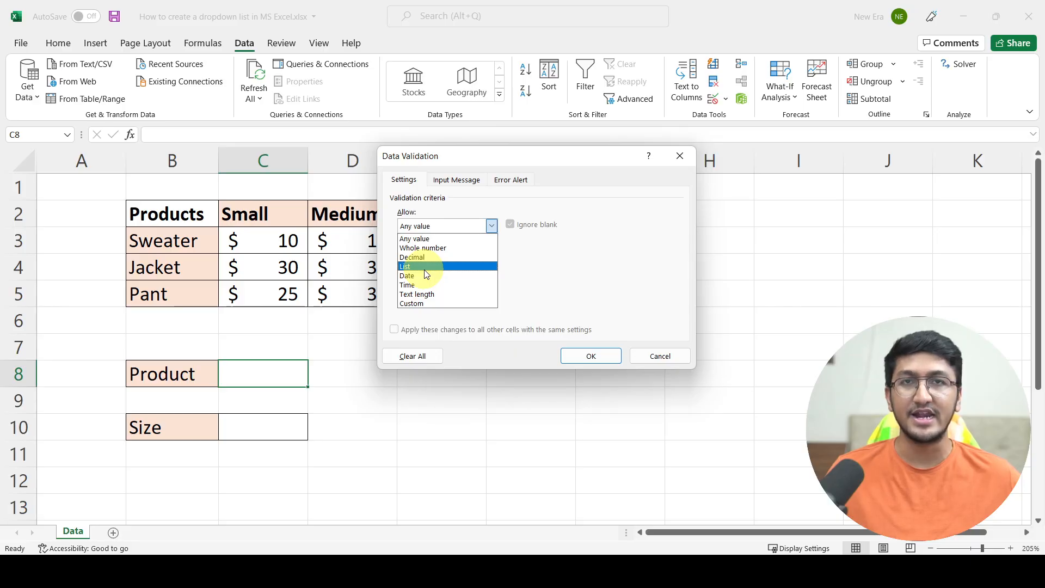
mouse_move(424, 275)
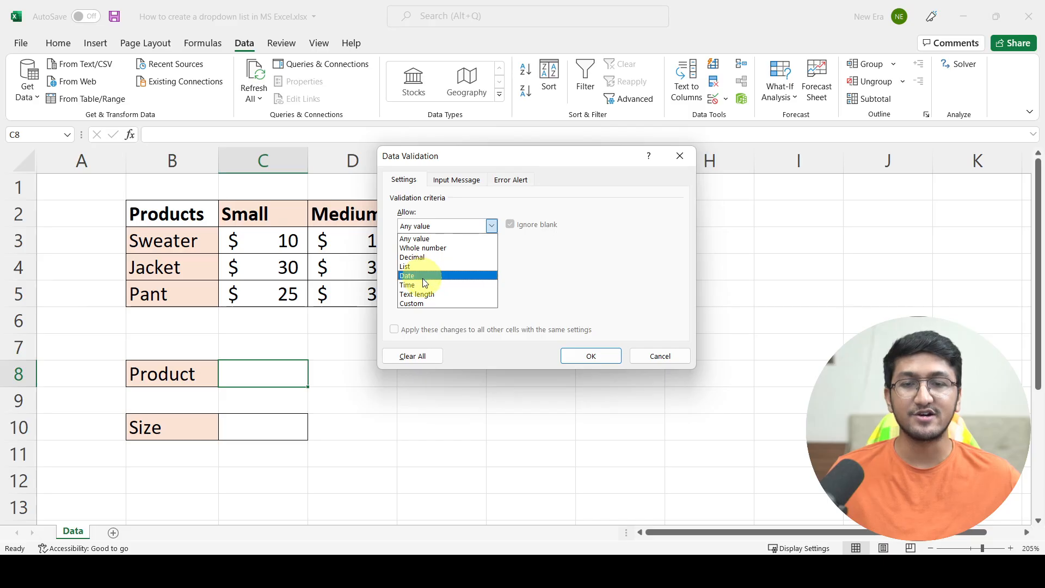
mouse_move(423, 285)
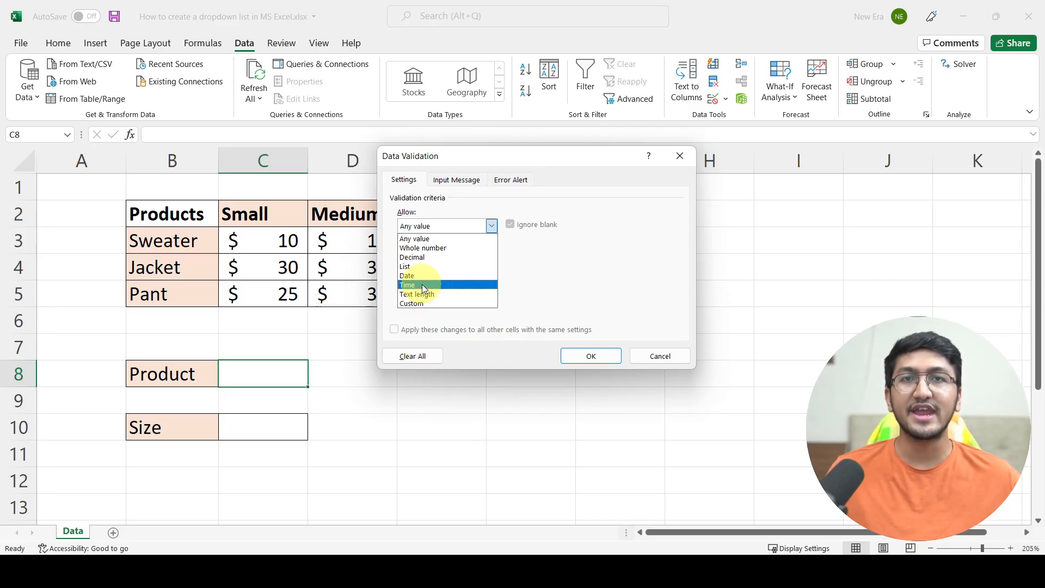
Allow a List in C8 with the product names in B3:B5 as its source.
left_click(405, 265)
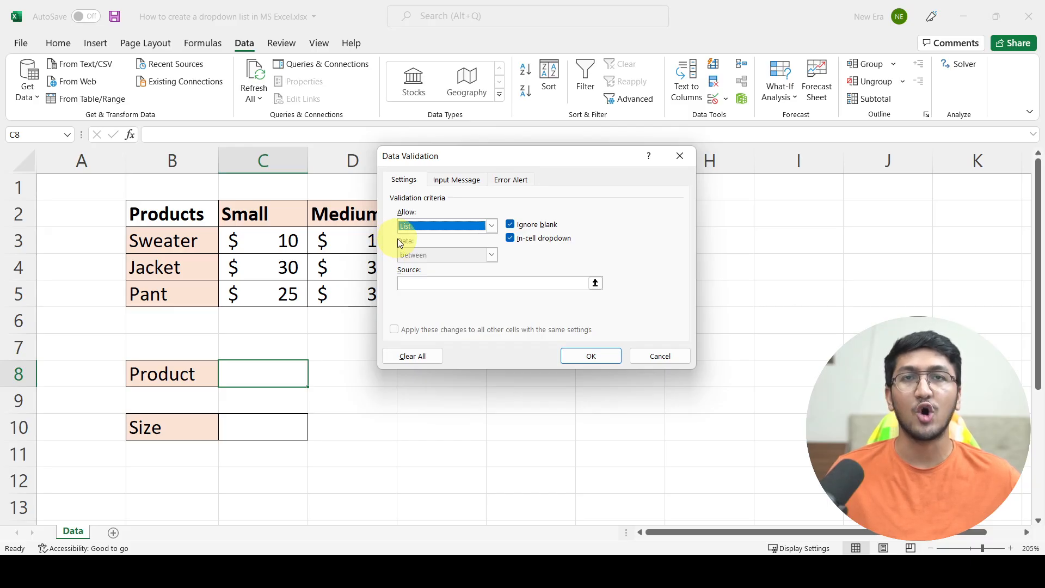
mouse_move(395, 222)
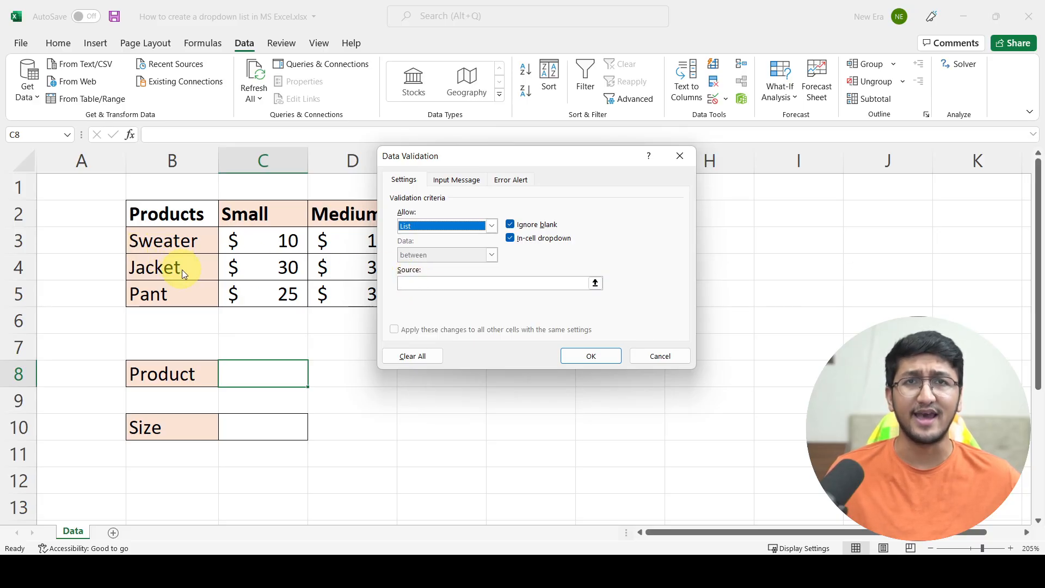
mouse_move(288, 267)
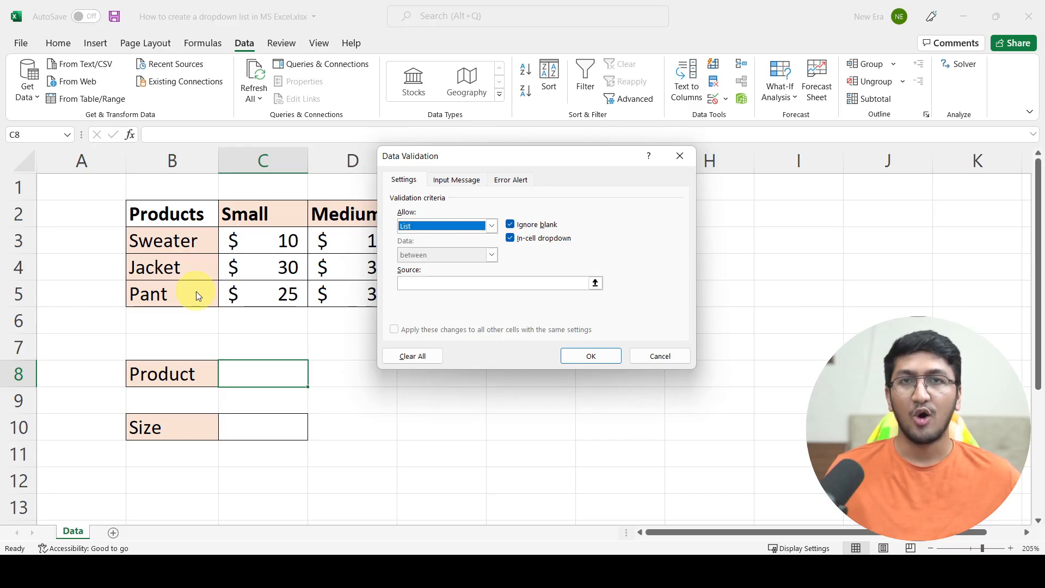
mouse_move(202, 318)
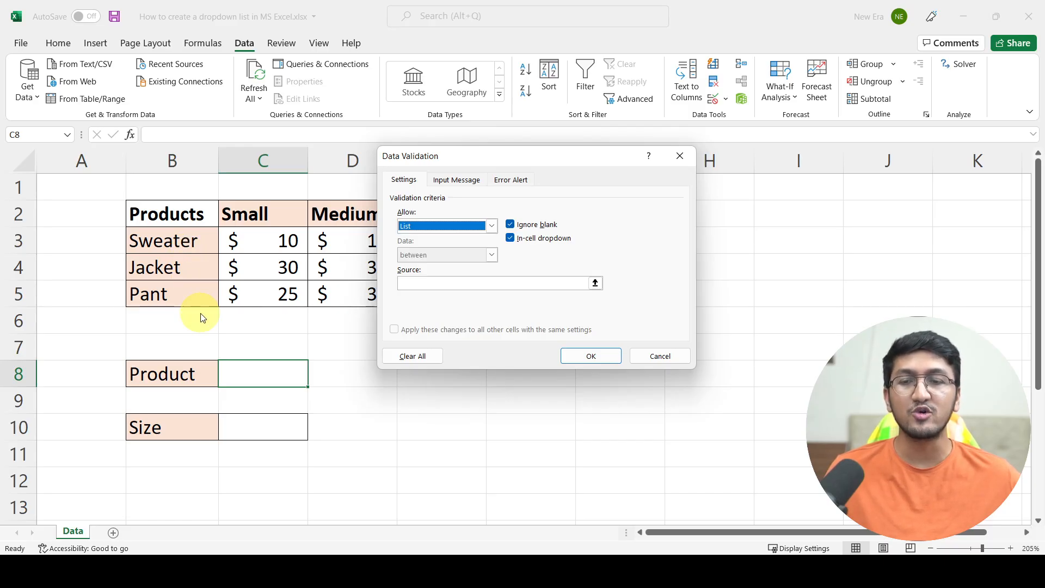
mouse_move(222, 352)
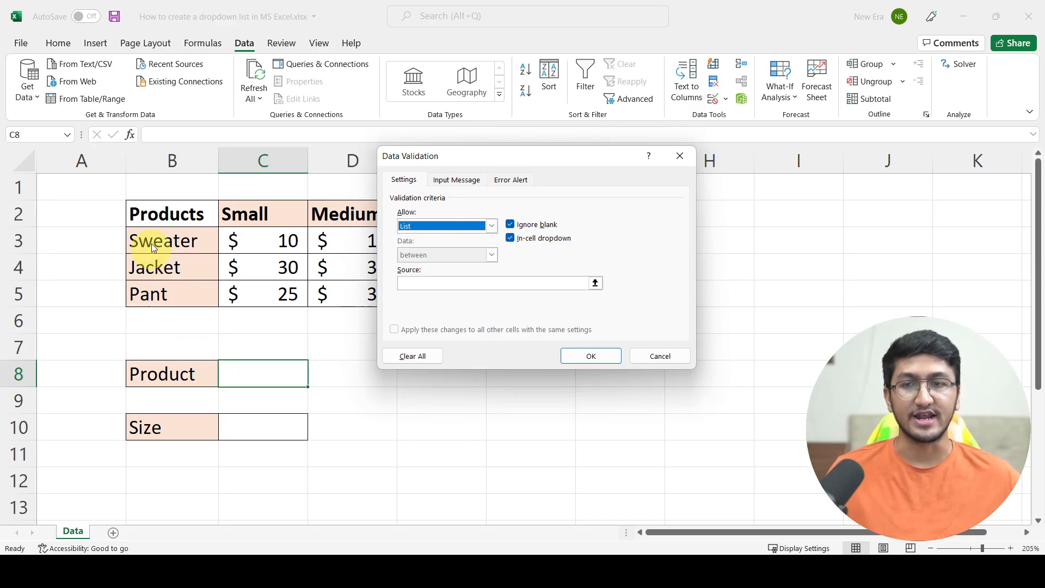
mouse_move(204, 310)
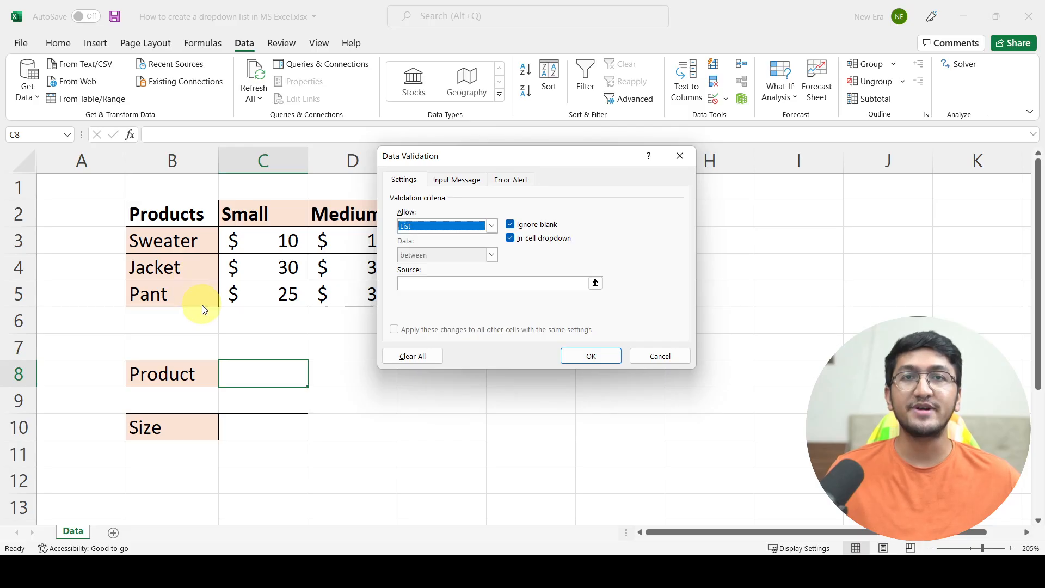
mouse_move(217, 353)
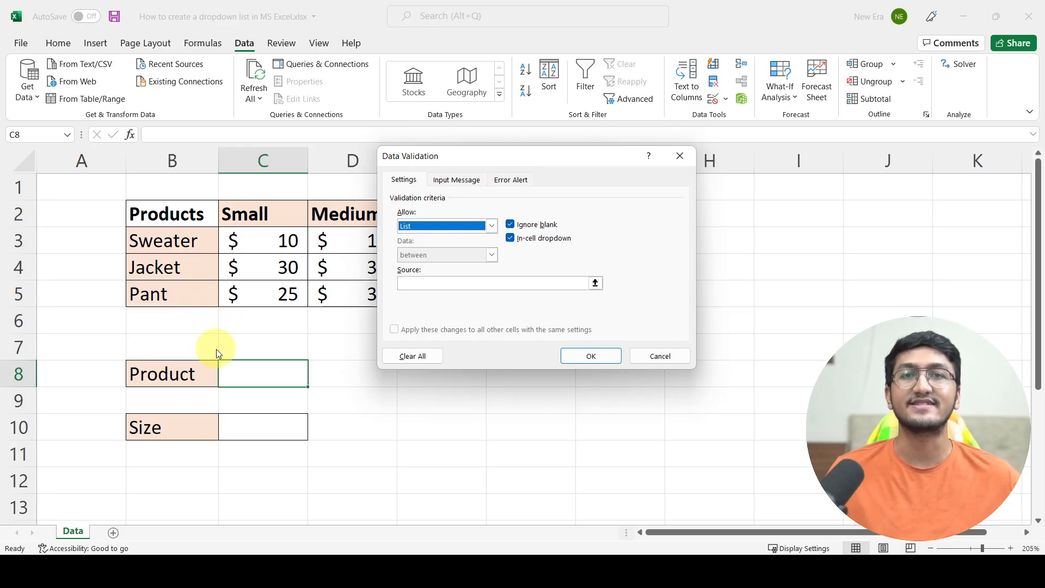
mouse_move(202, 337)
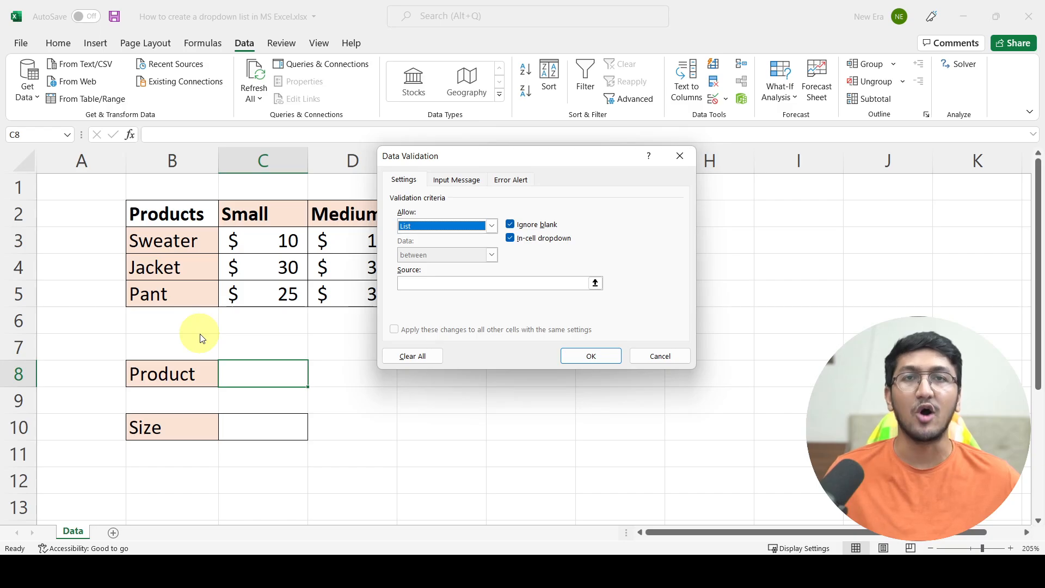
mouse_move(320, 320)
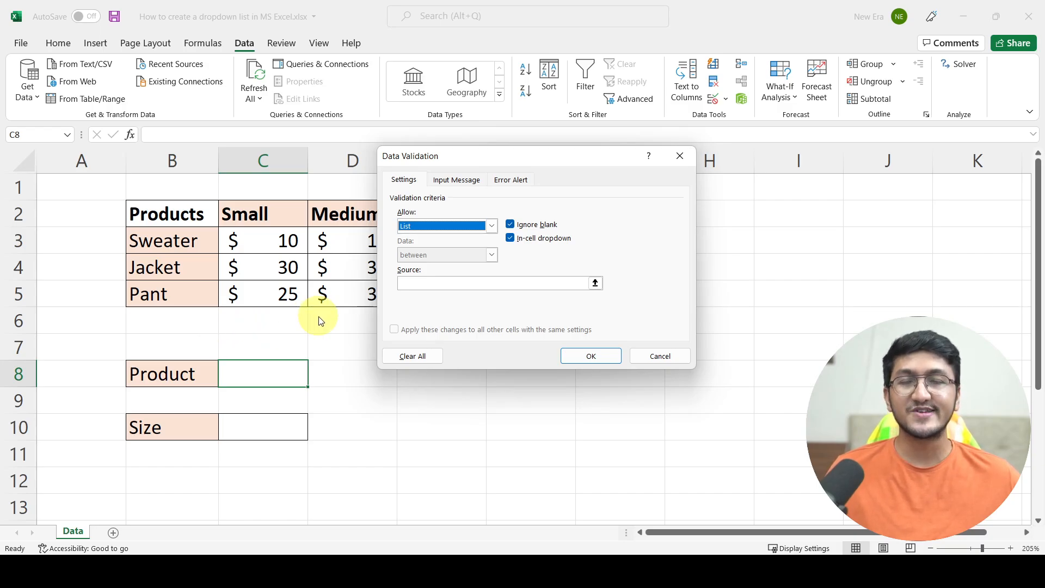
mouse_move(370, 316)
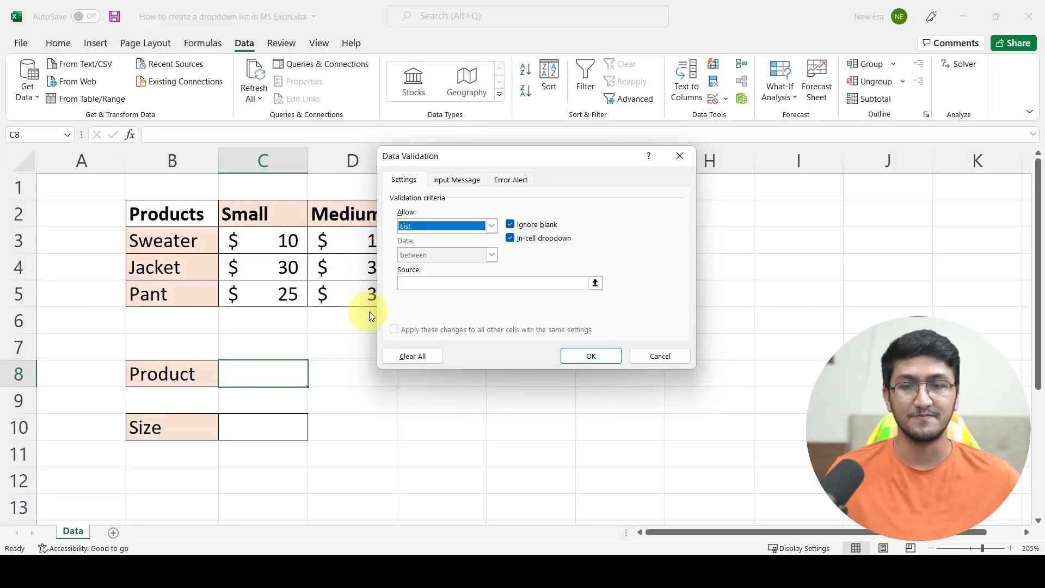
left_click(497, 284)
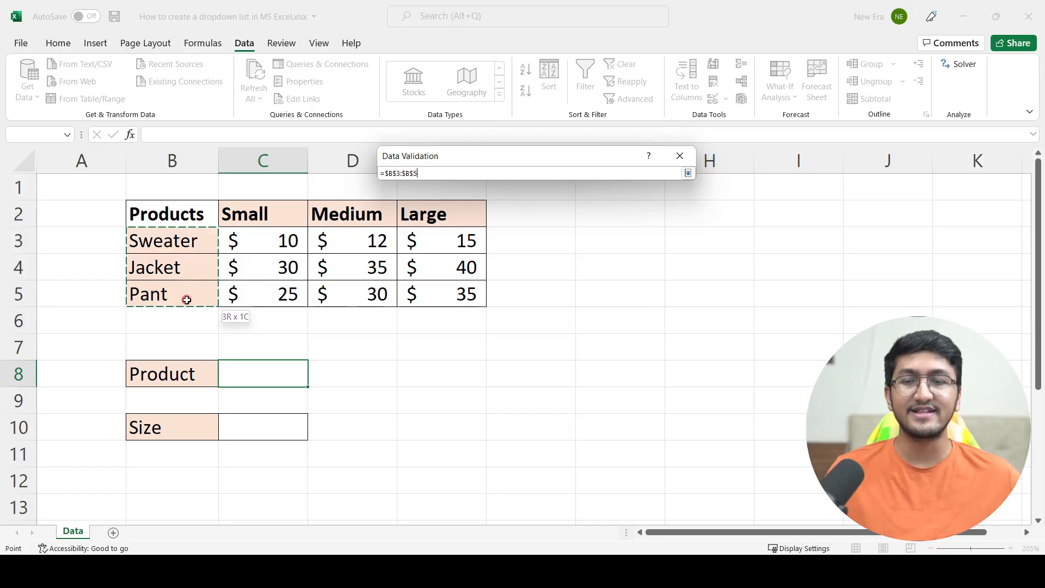
left_click(687, 173)
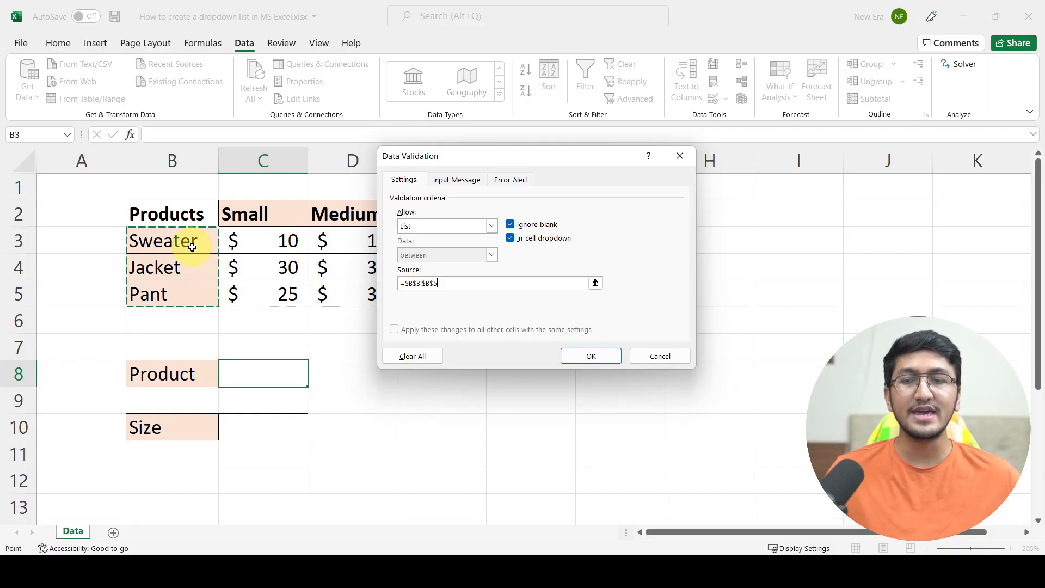
mouse_move(204, 295)
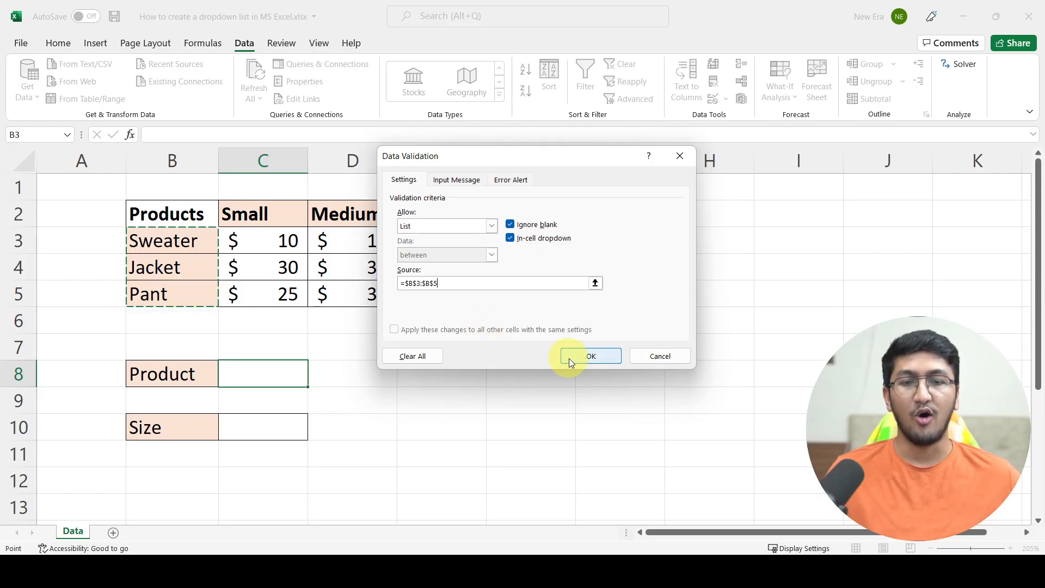
Apply the list to C8 and choose Pant from its Sweater, Jacket, Pant dropdown.
left_click(589, 355)
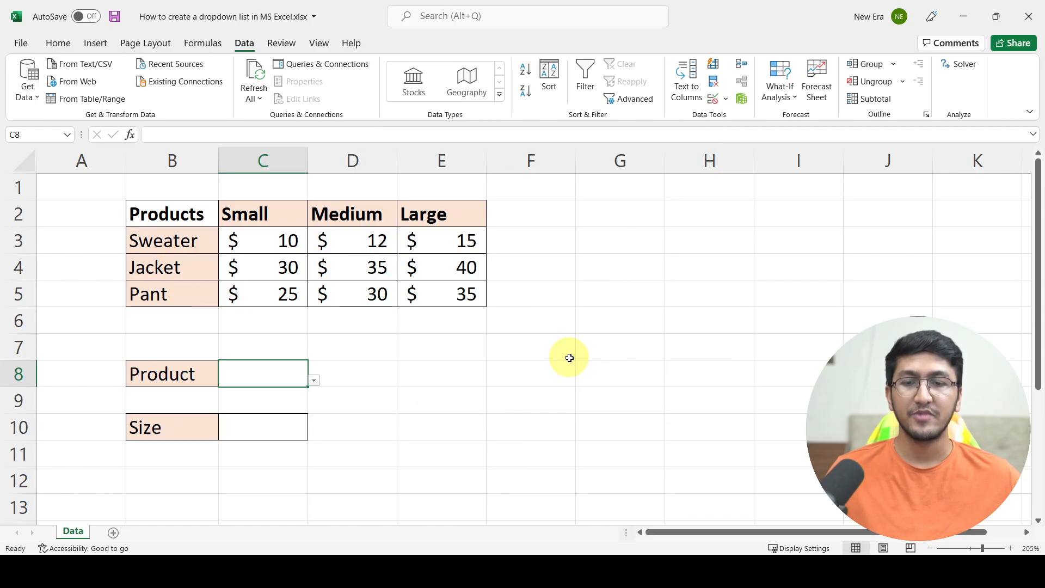
left_click(313, 380)
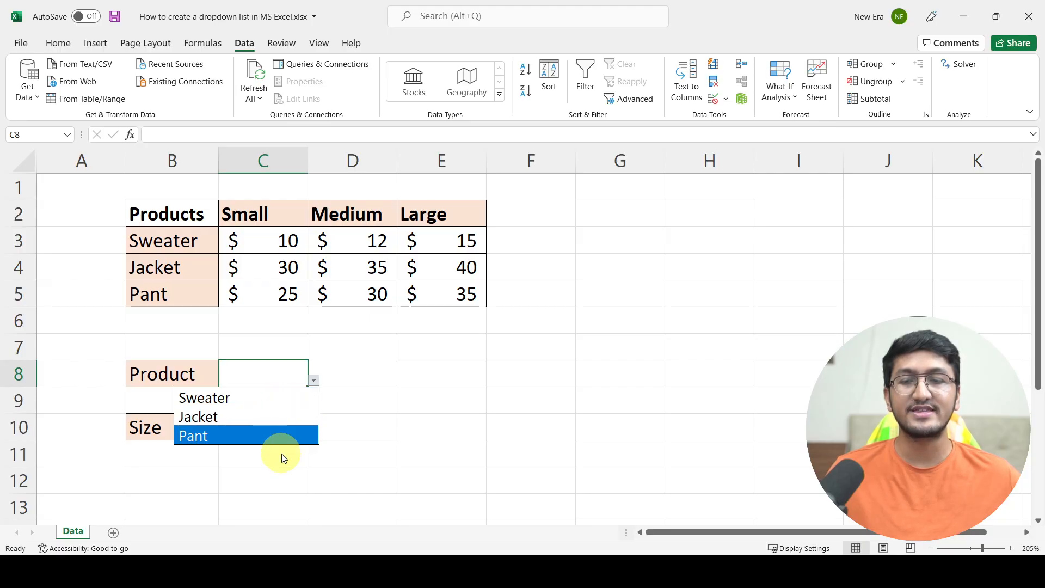
mouse_move(266, 416)
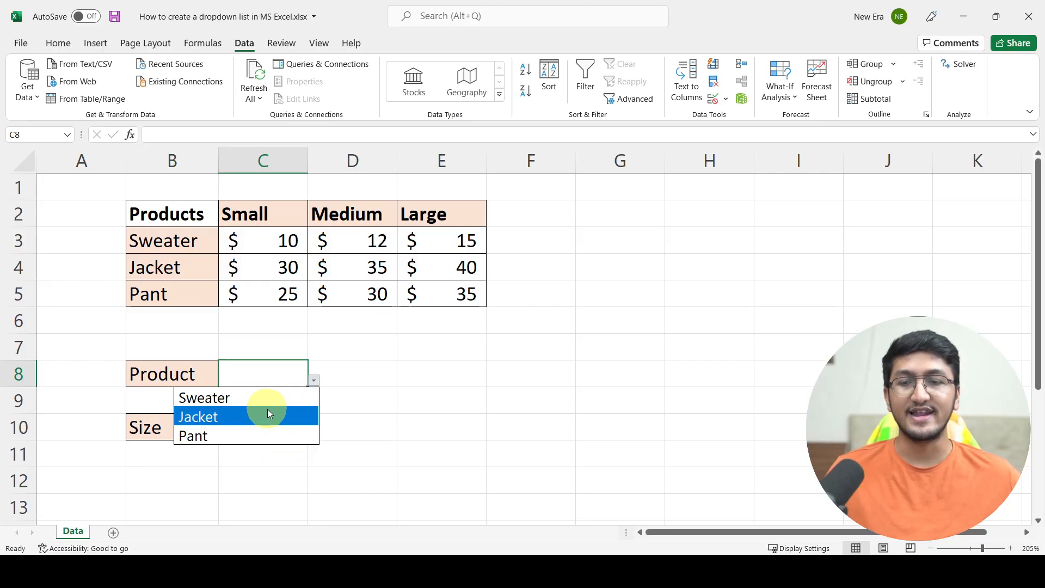
left_click(204, 398)
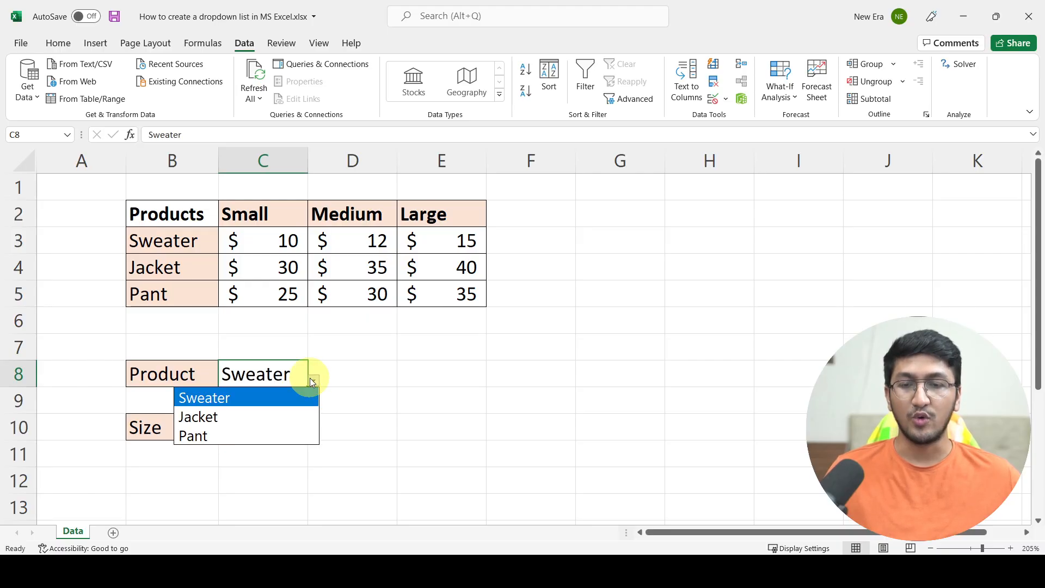
left_click(198, 417)
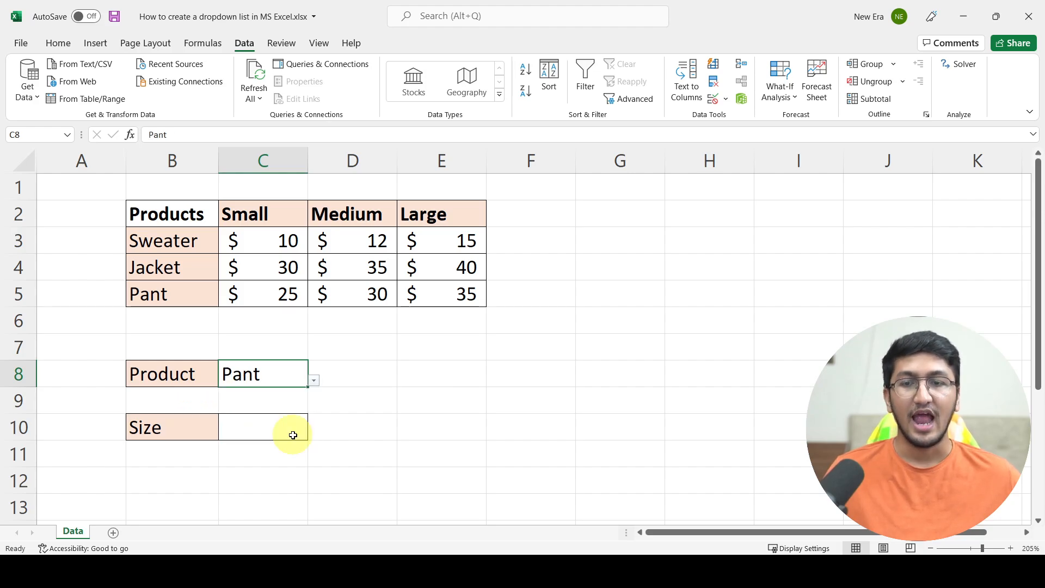
mouse_move(278, 377)
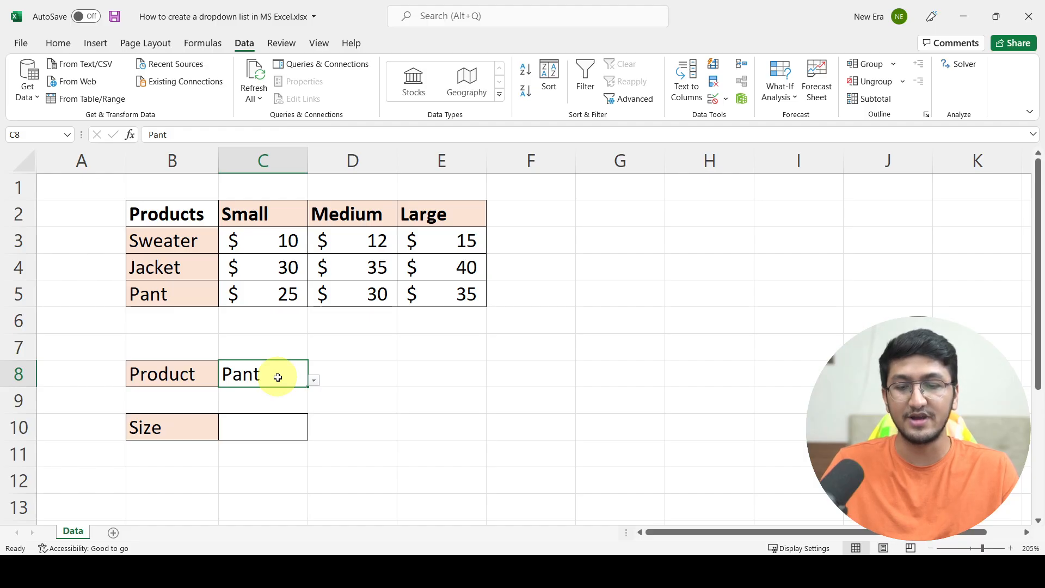
Enter Jeans in C8, get the validation rejection, and cancel so Pant remains.
type("Jea")
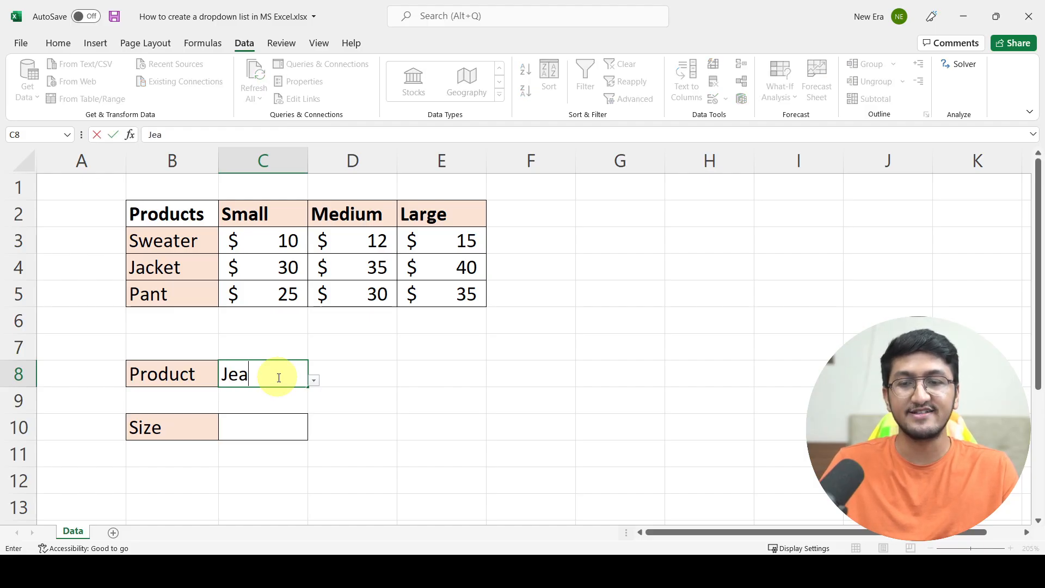
type("ns")
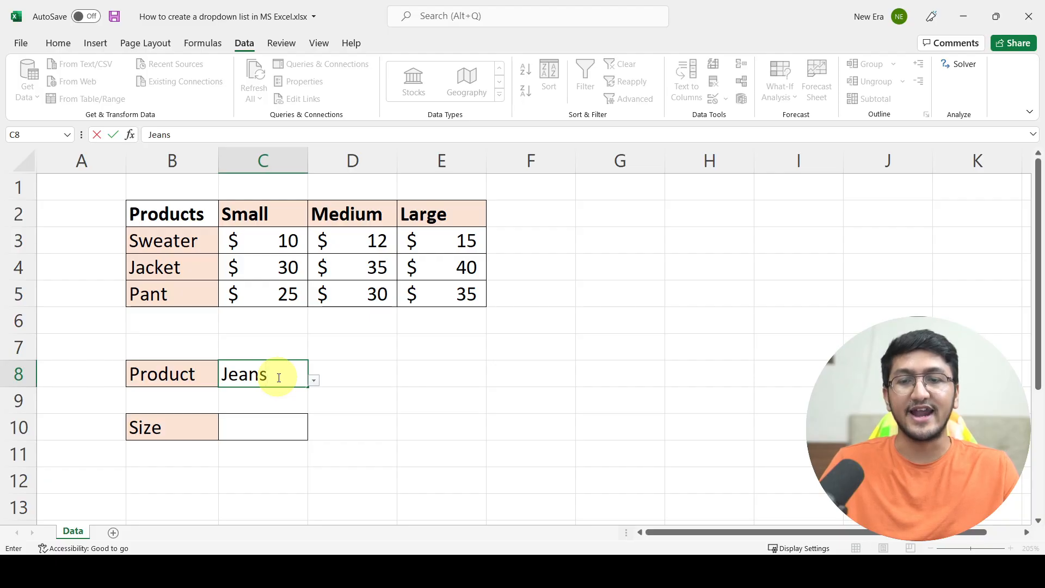
key("Return")
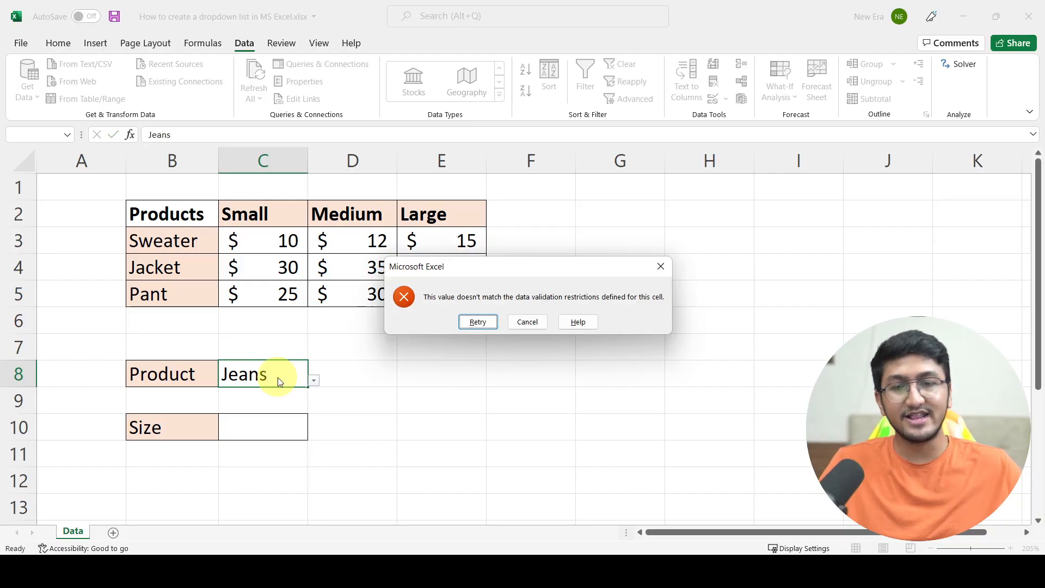
mouse_move(405, 296)
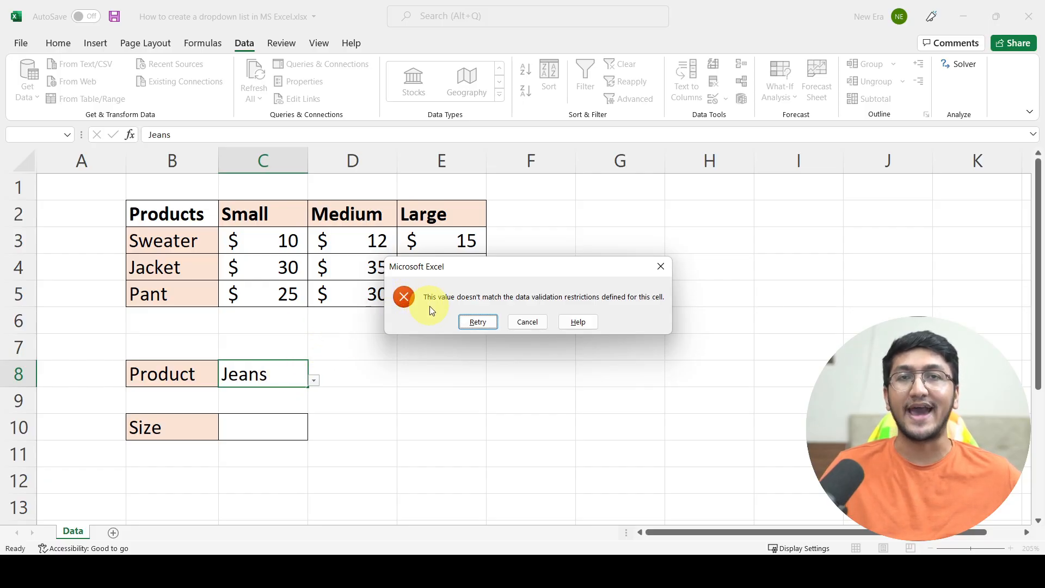
mouse_move(525, 301)
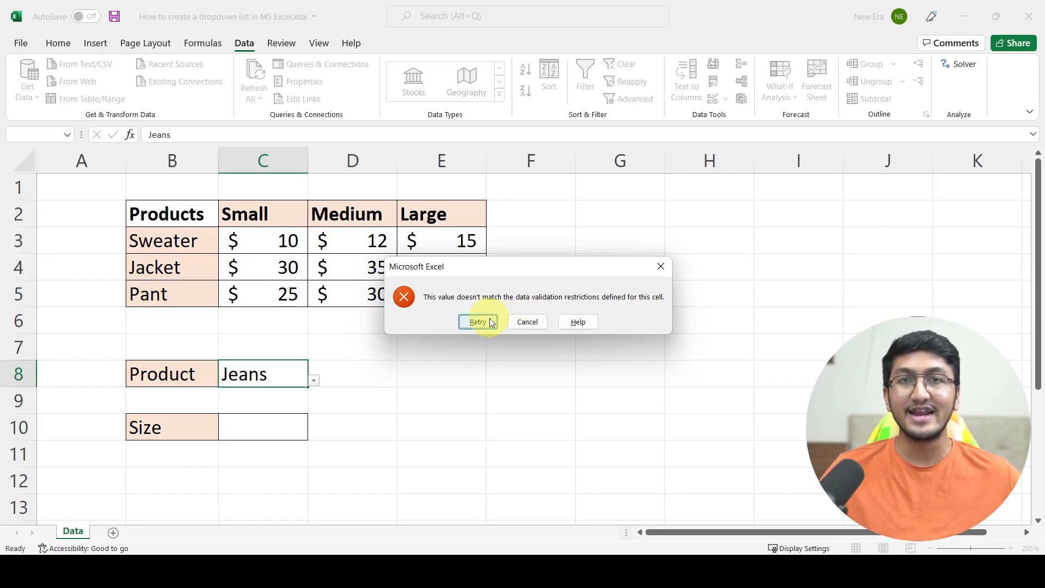
mouse_move(527, 321)
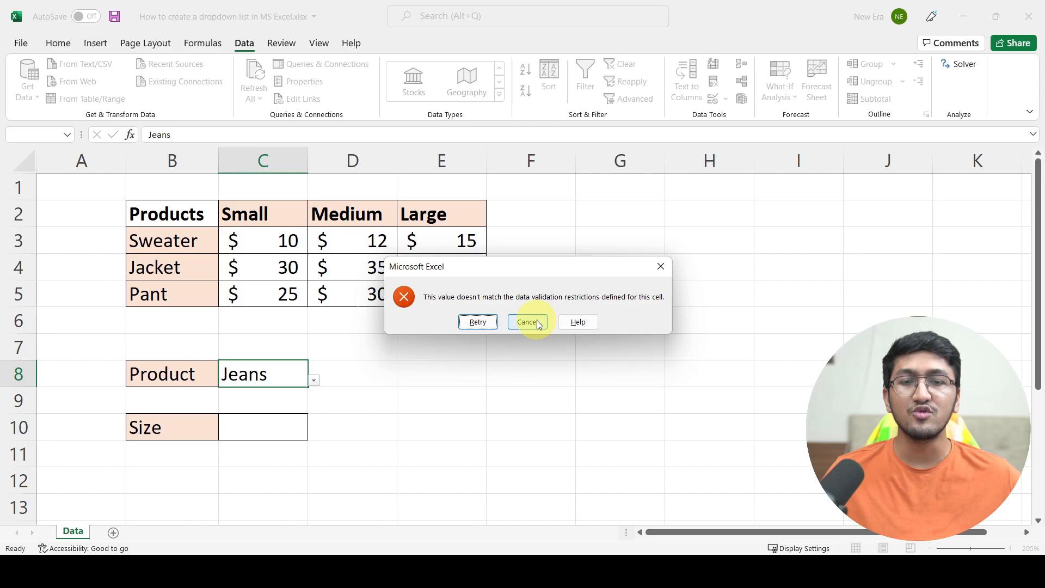
left_click(527, 322)
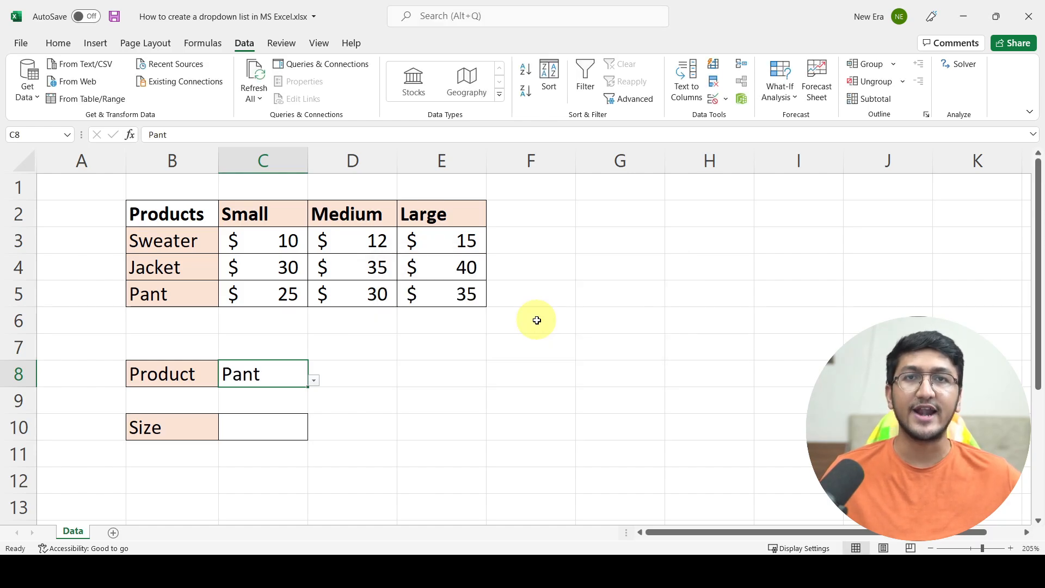
mouse_move(333, 372)
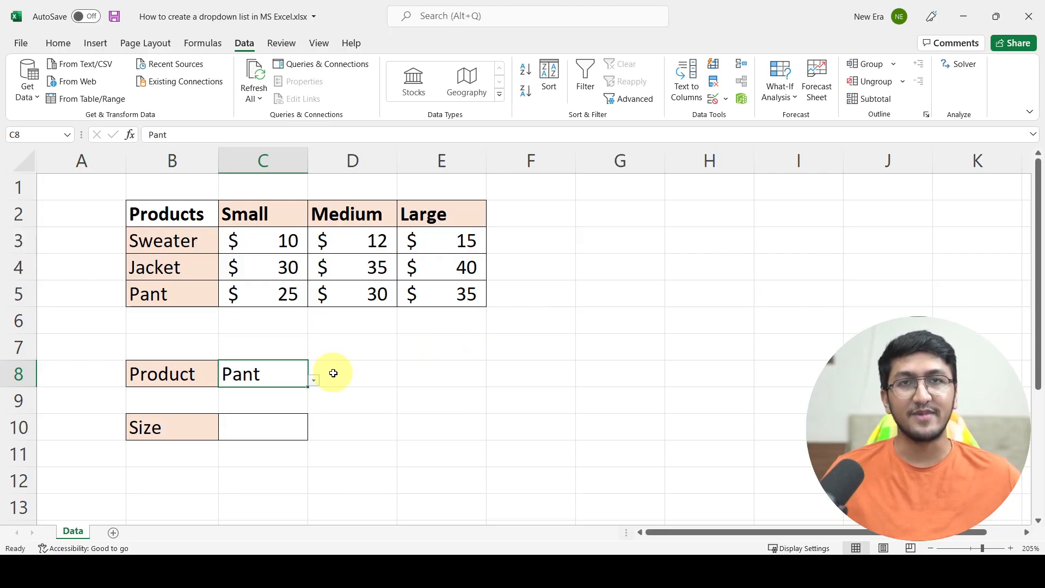
left_click(313, 380)
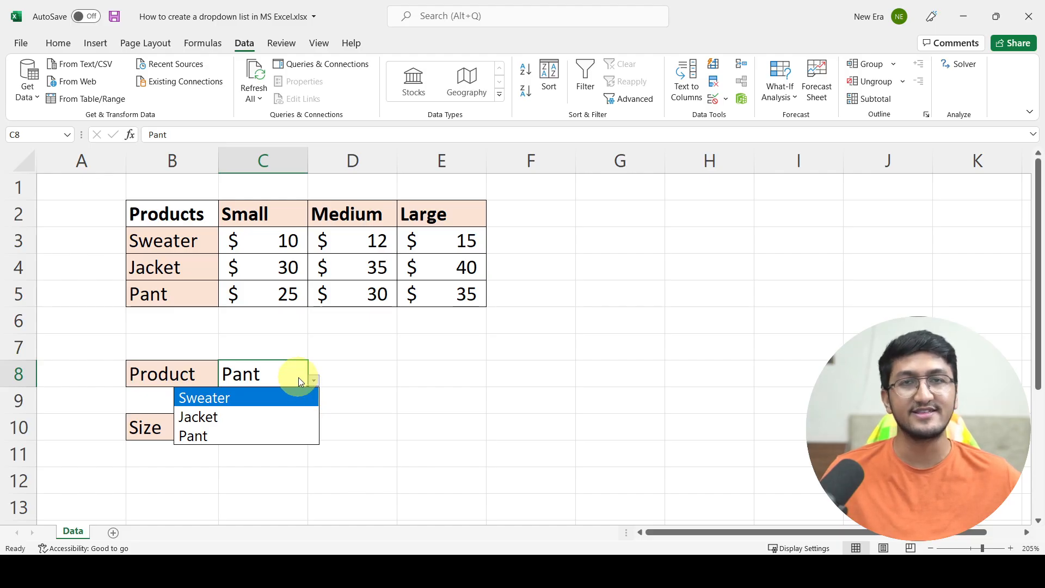
mouse_move(185, 304)
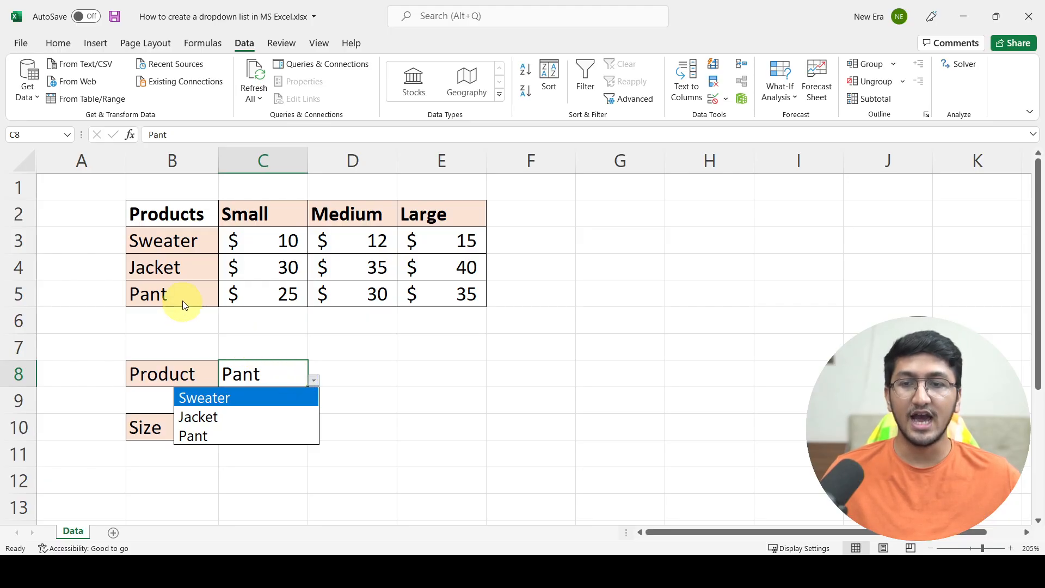
left_click(172, 293)
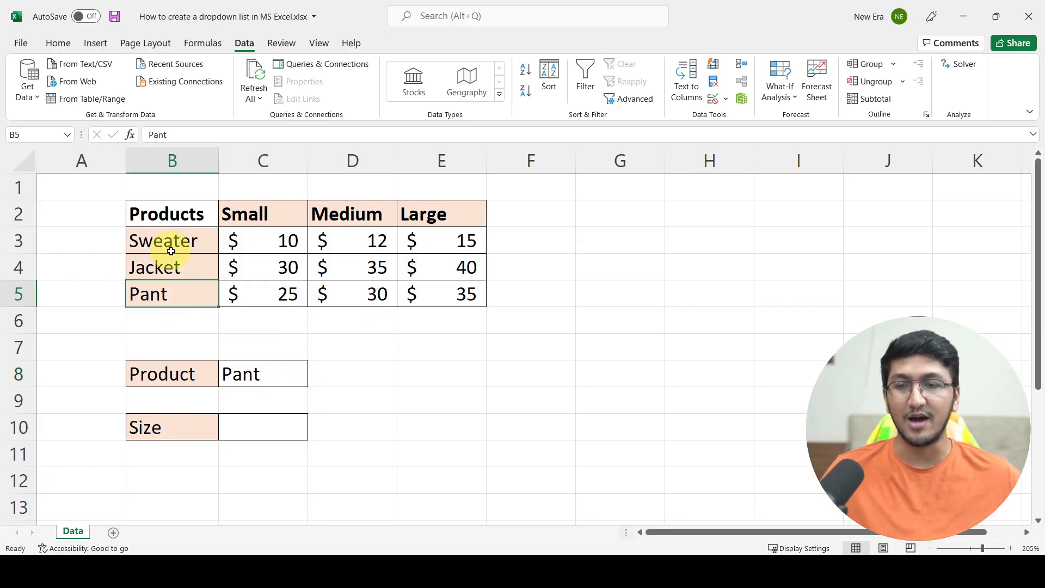
left_click(172, 241)
type("Jata")
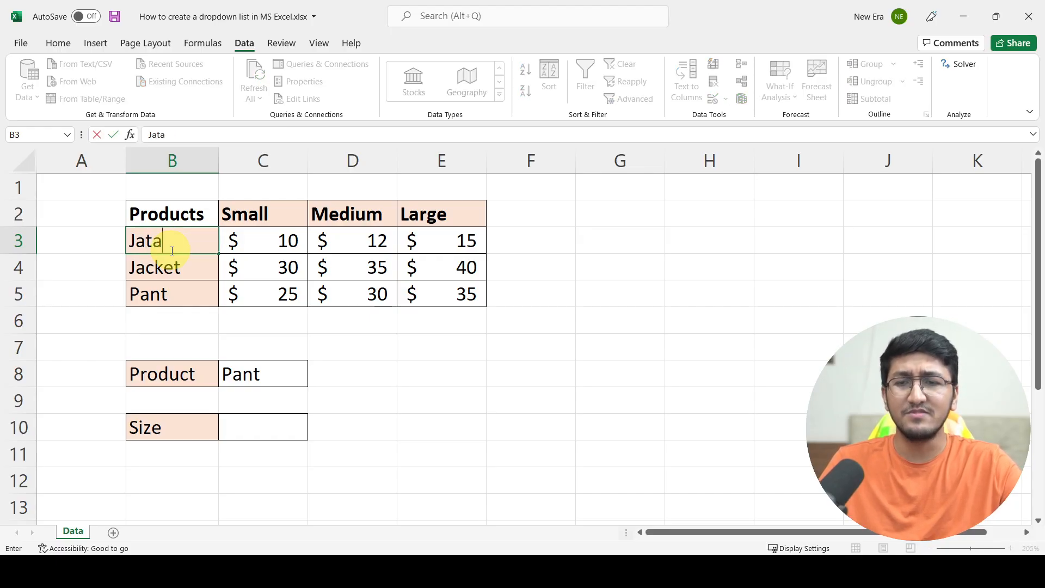
key("Return")
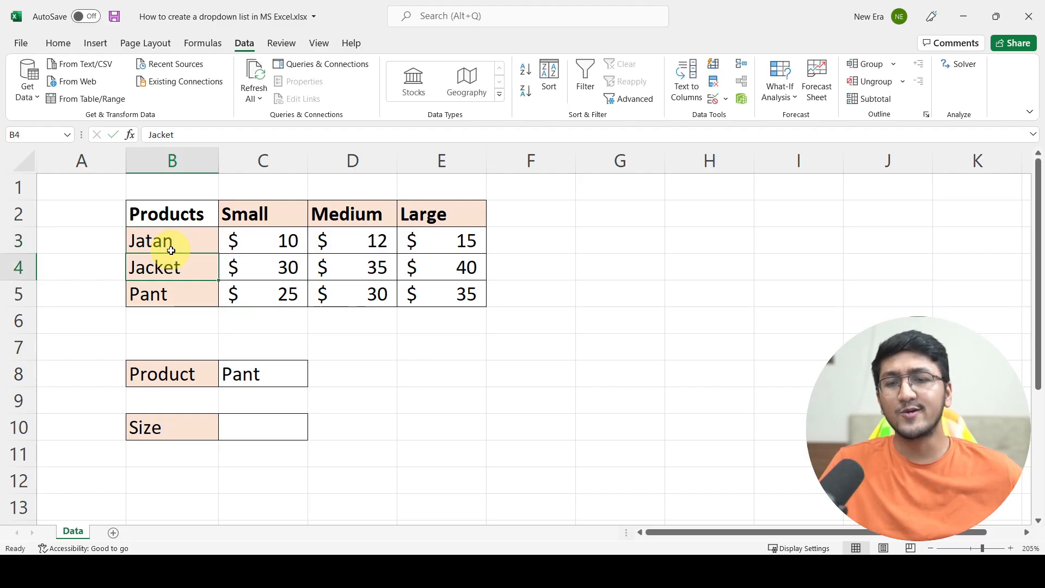
left_click(314, 380)
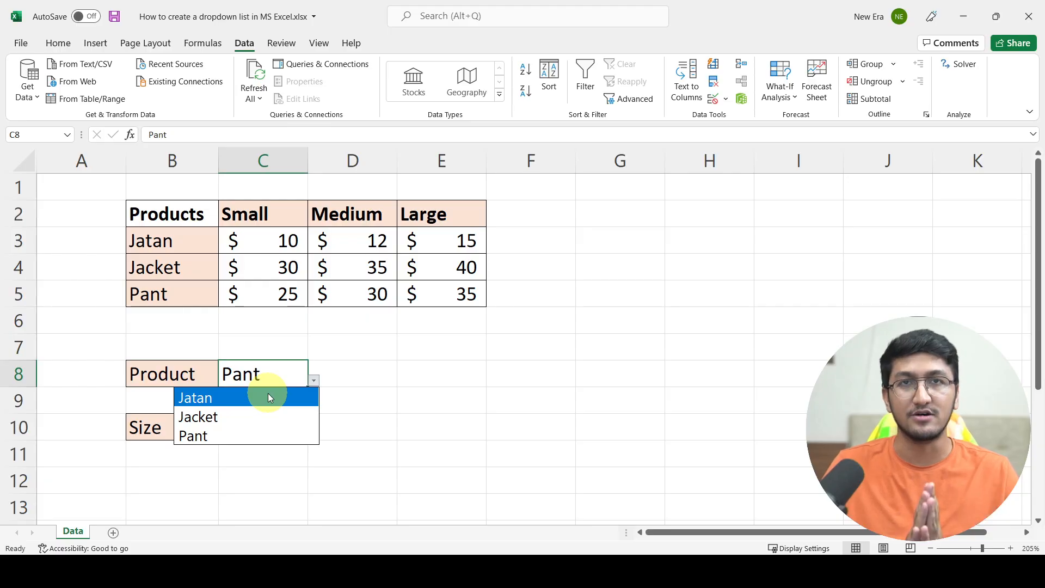
left_click(150, 241)
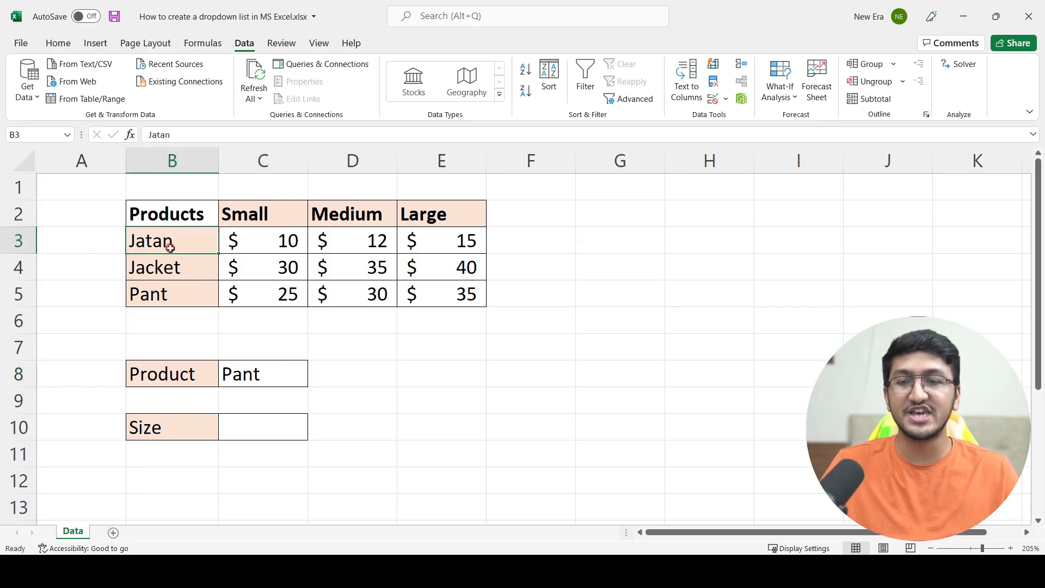
type("Sweater")
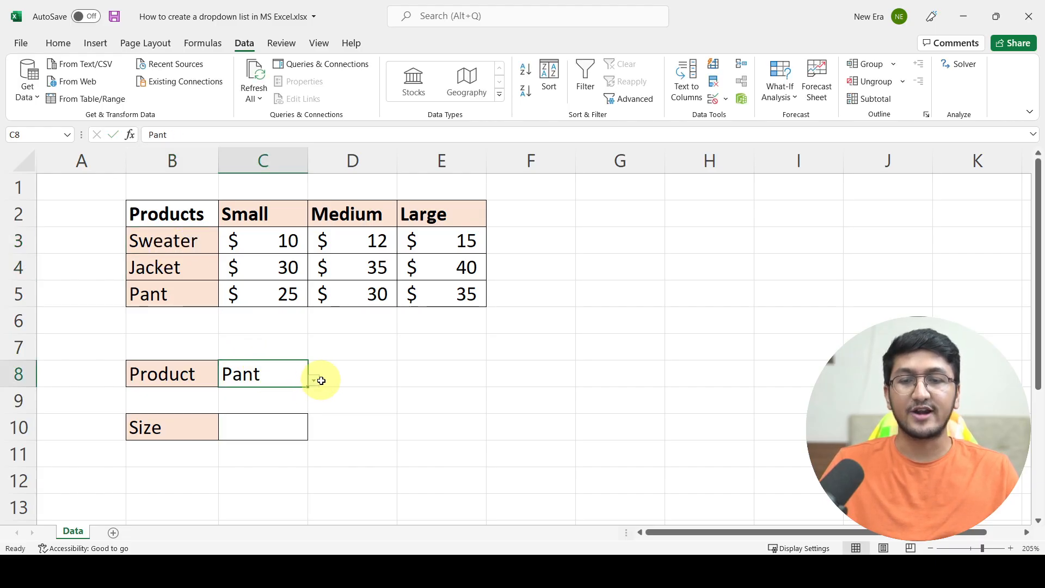
left_click(313, 380)
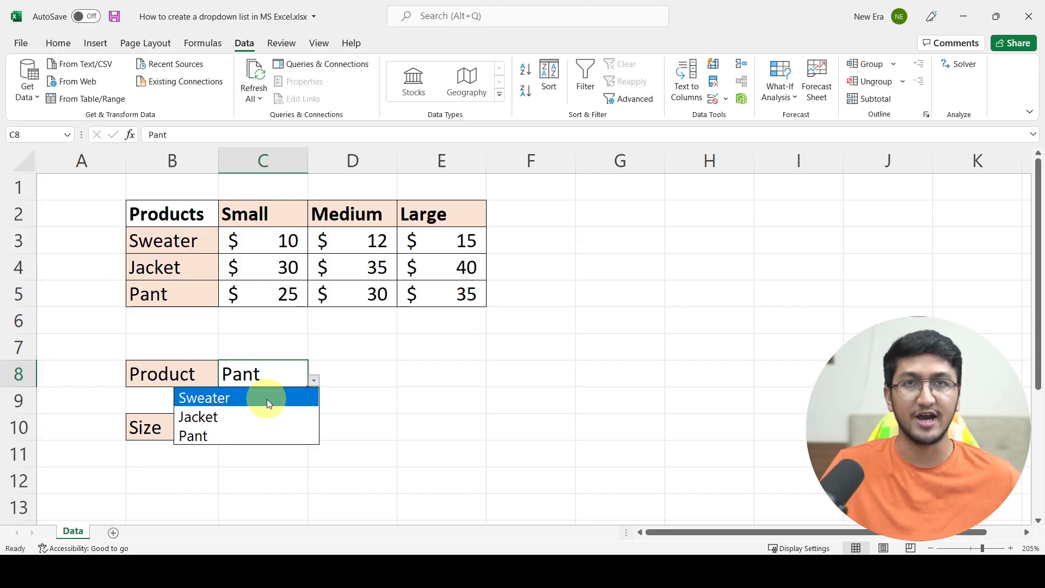
left_click(263, 427)
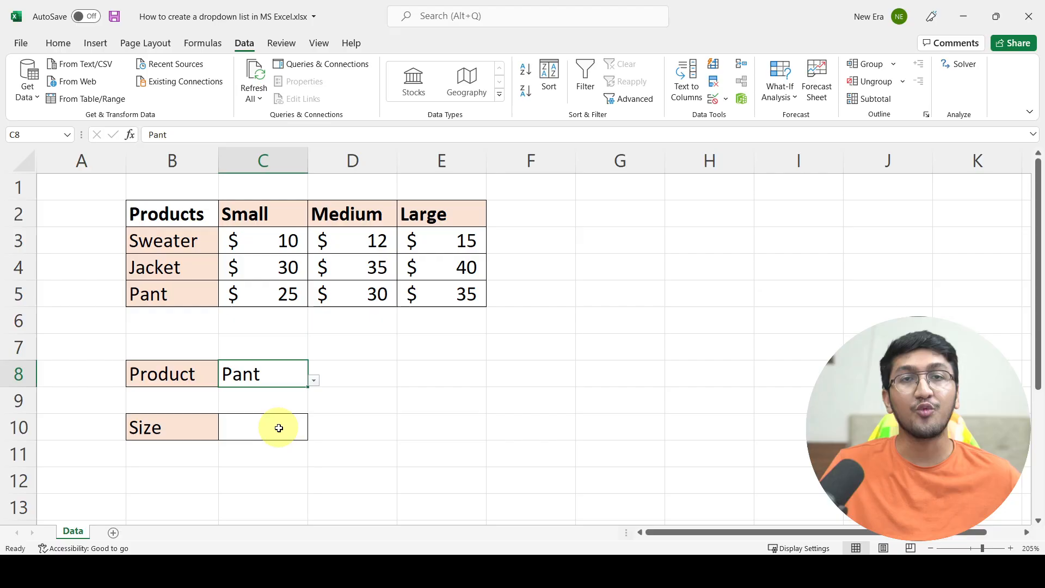
Start a List validation on Size cell C10 with the Source box ready to fill.
left_click(262, 427)
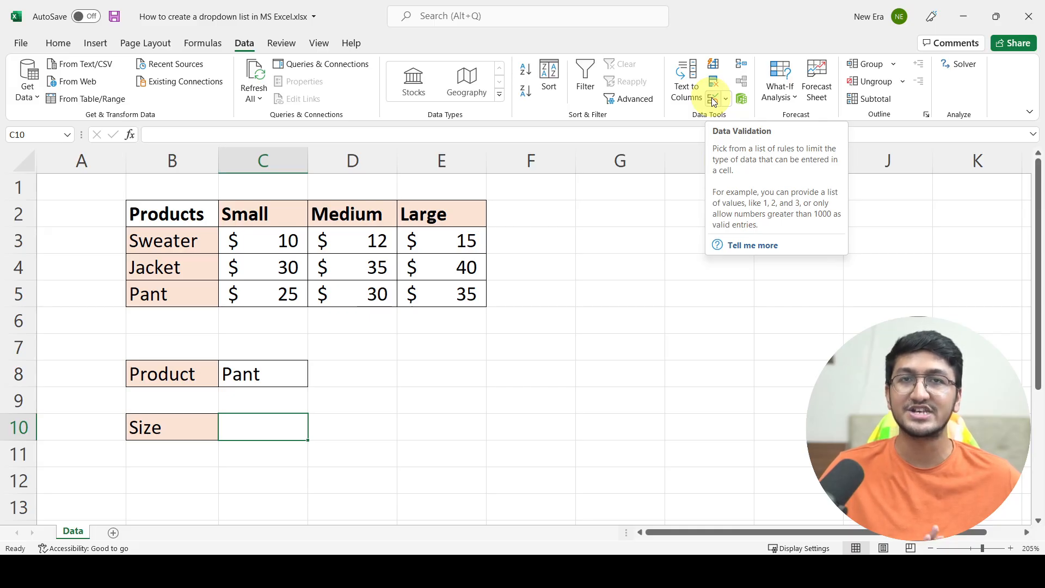
left_click(715, 98)
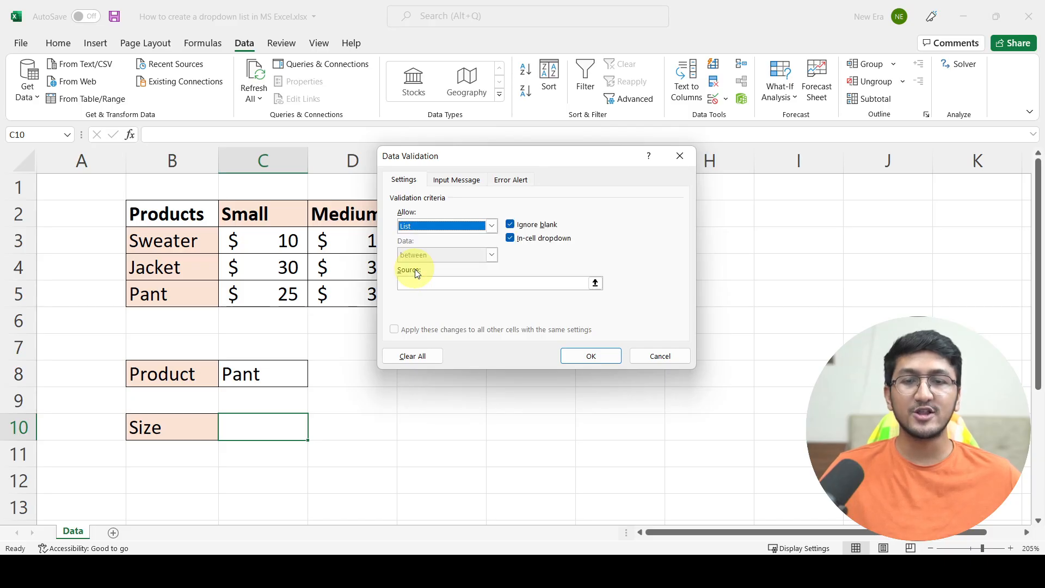
left_click(493, 284)
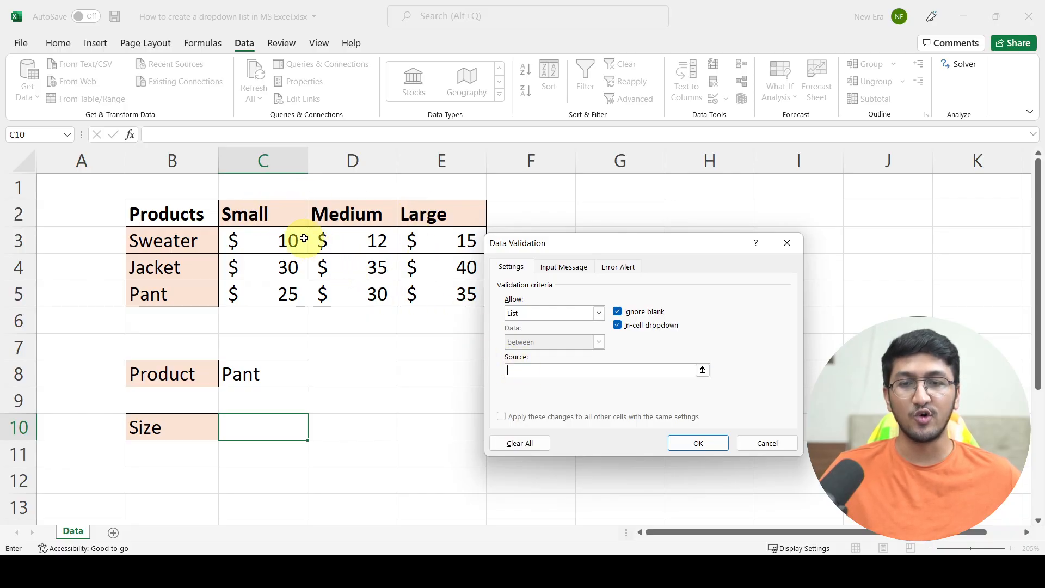
Use the Small, Medium, Large headers C2:E2 as the Size list source and apply it.
left_click_drag(245, 214, 424, 214)
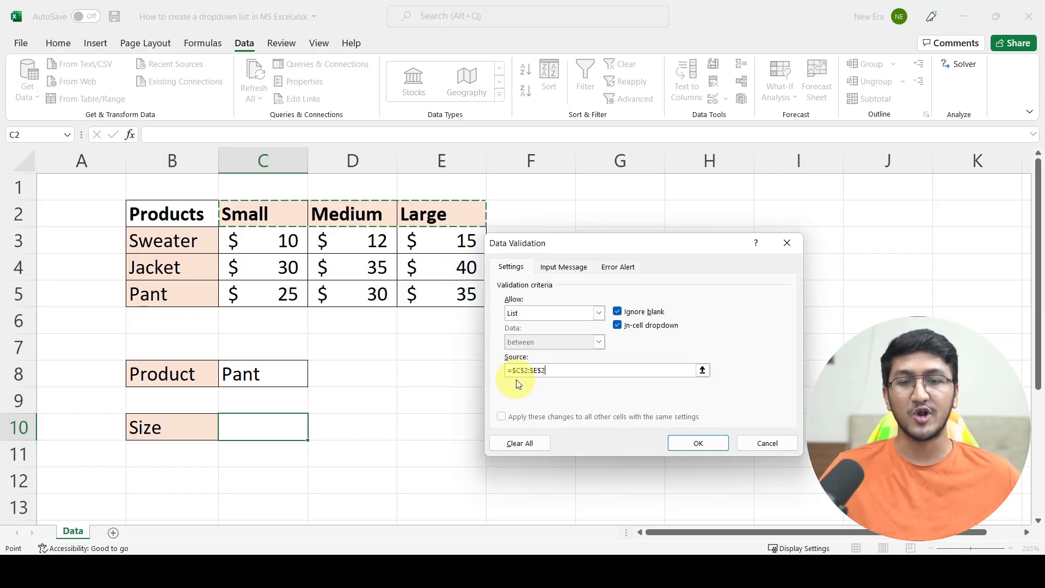
mouse_move(656, 441)
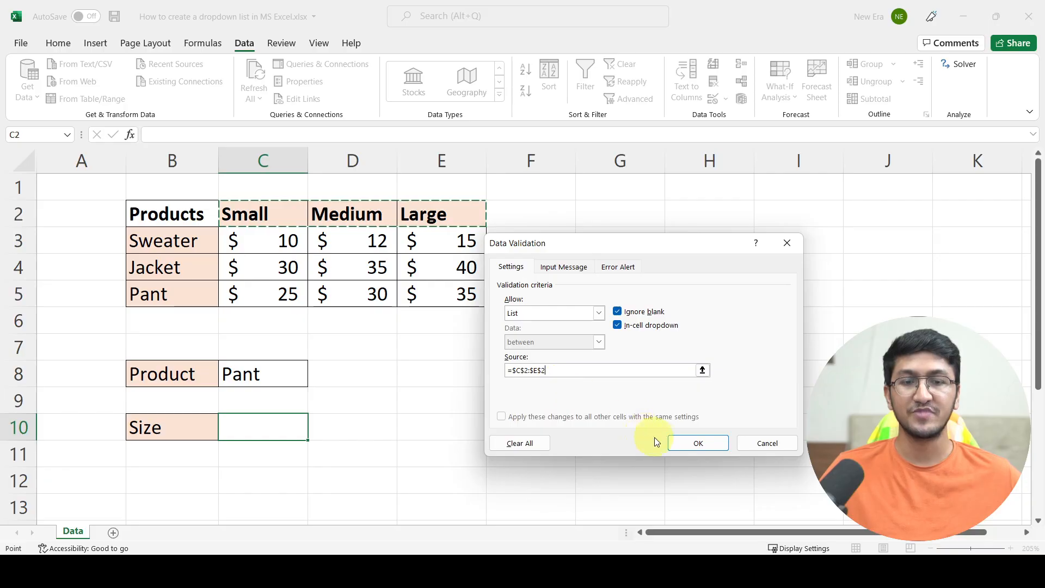
left_click(697, 443)
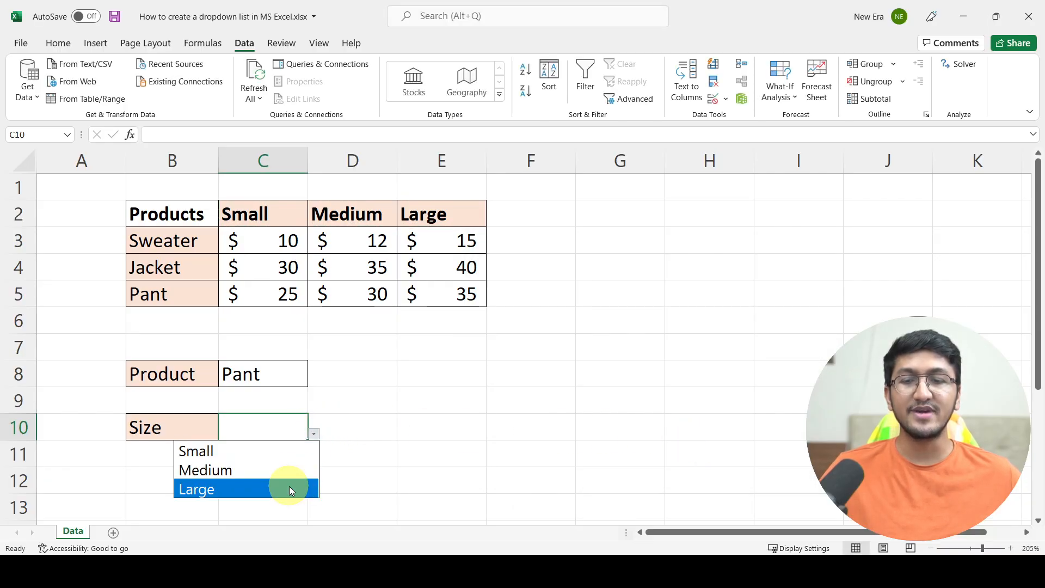
mouse_move(290, 469)
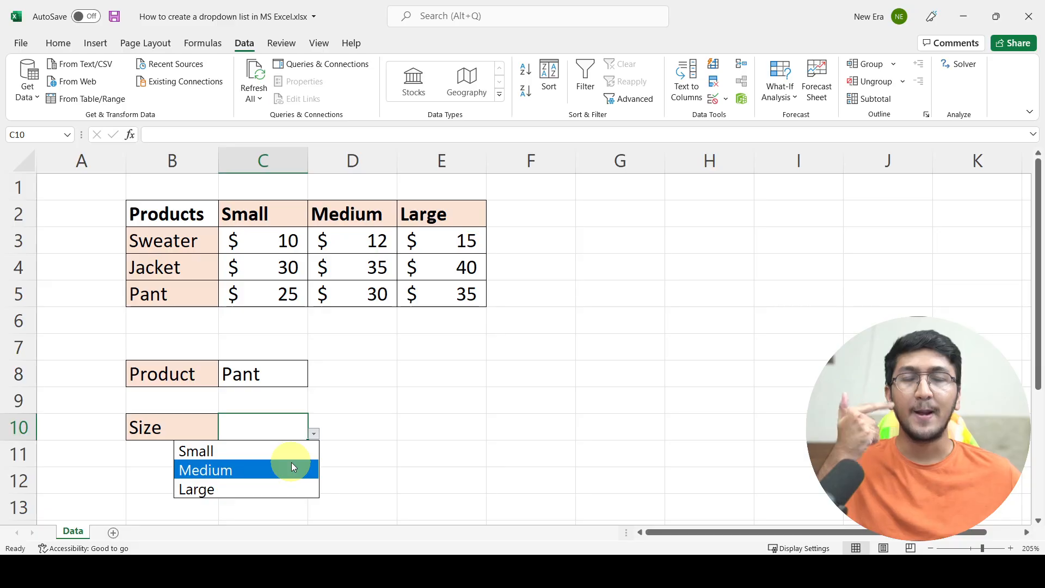